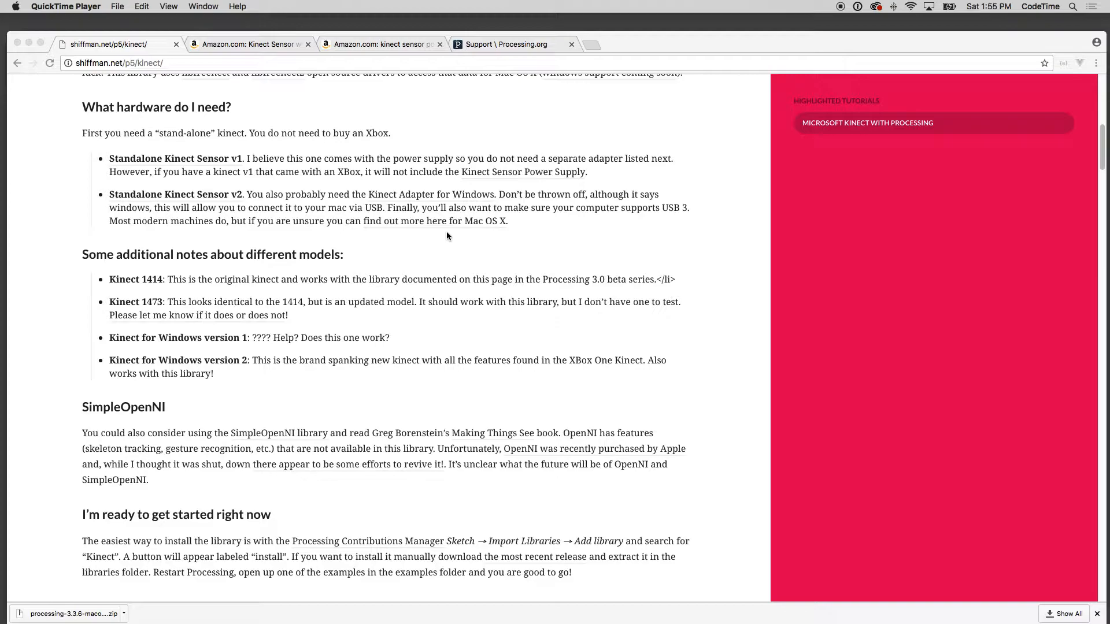
mouse_move(404, 250)
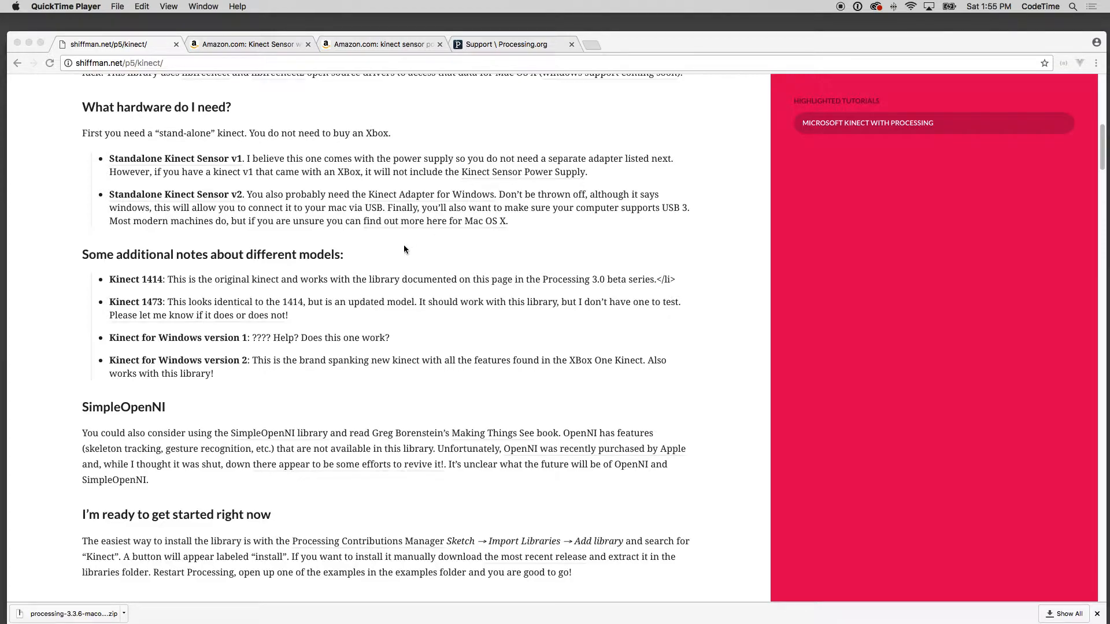
- Read through the Kinect tutorial page, noting the phrase about detecting a person
scroll("up", 3)
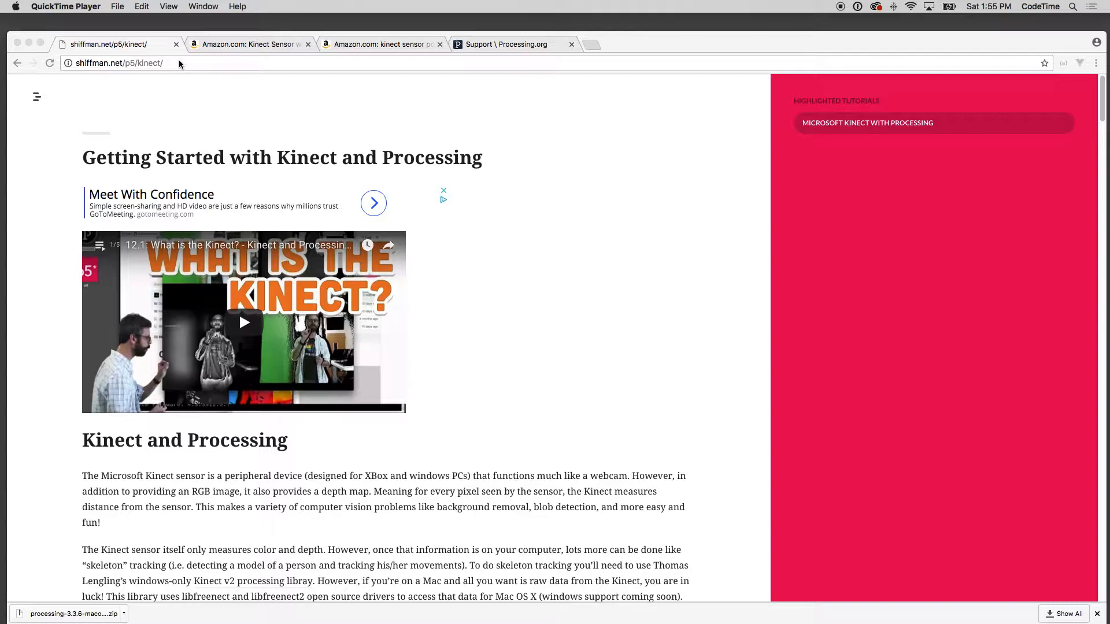
scroll("down", 3)
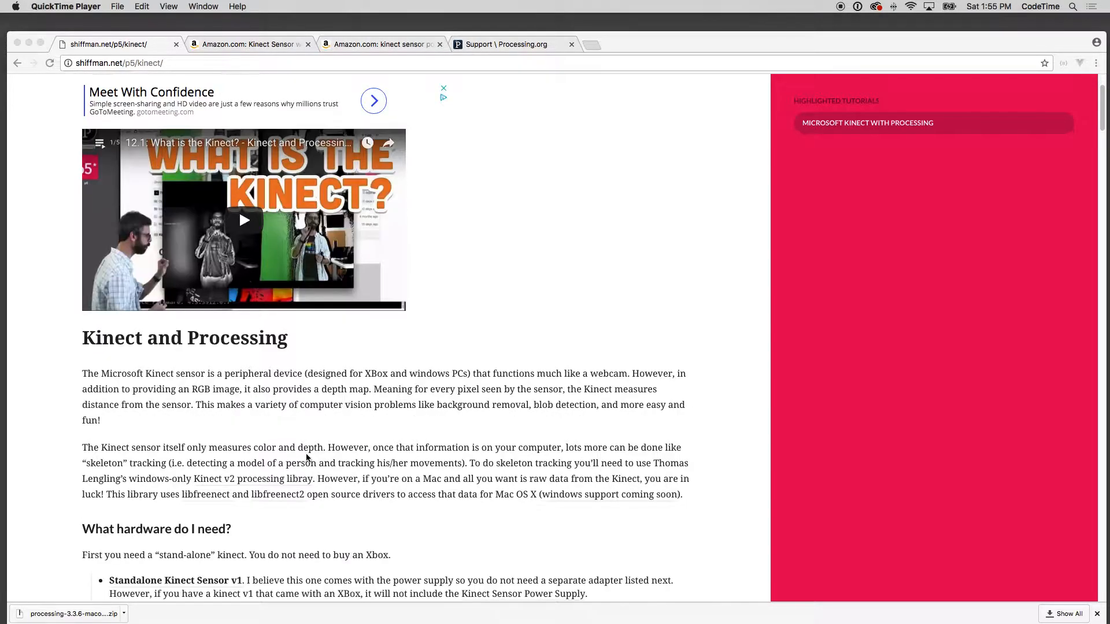
scroll("down", 3)
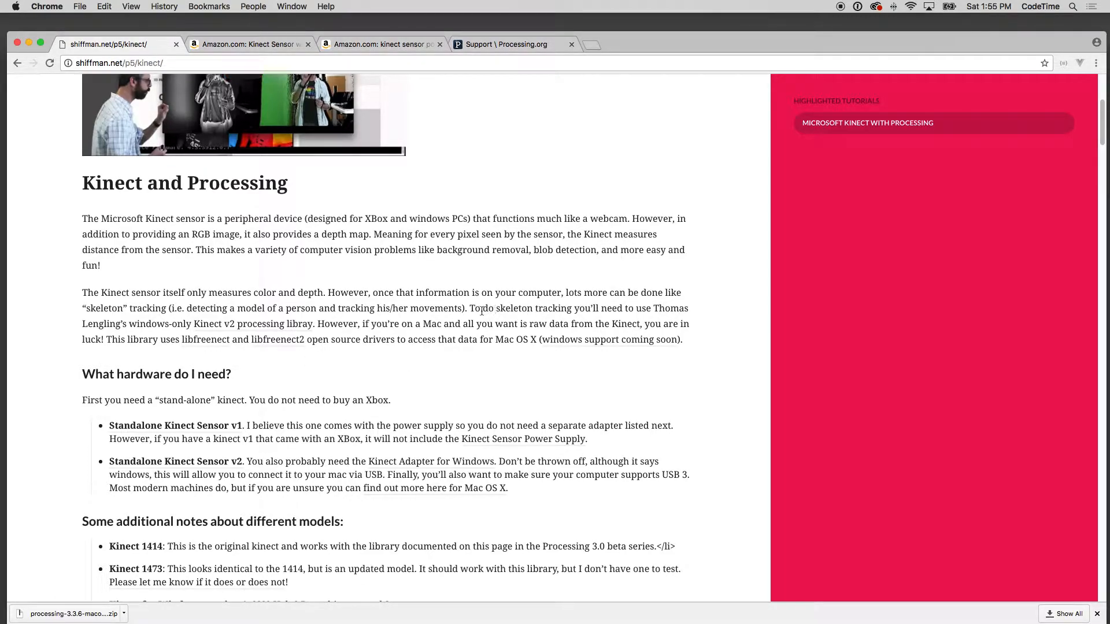
mouse_move(498, 307)
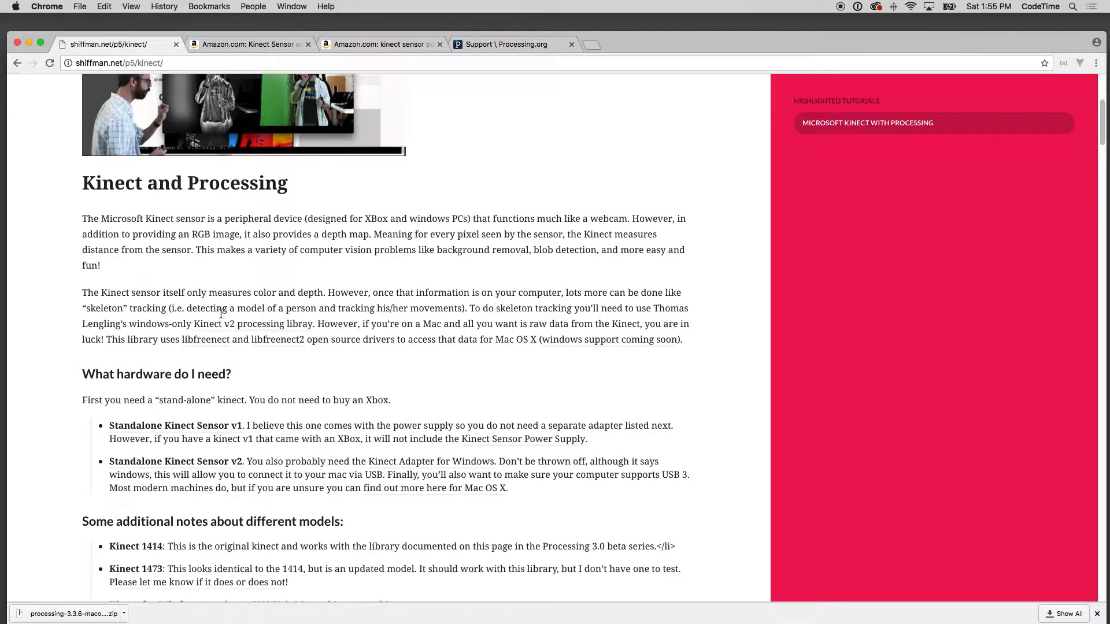
left_click_drag(184, 308, 283, 307)
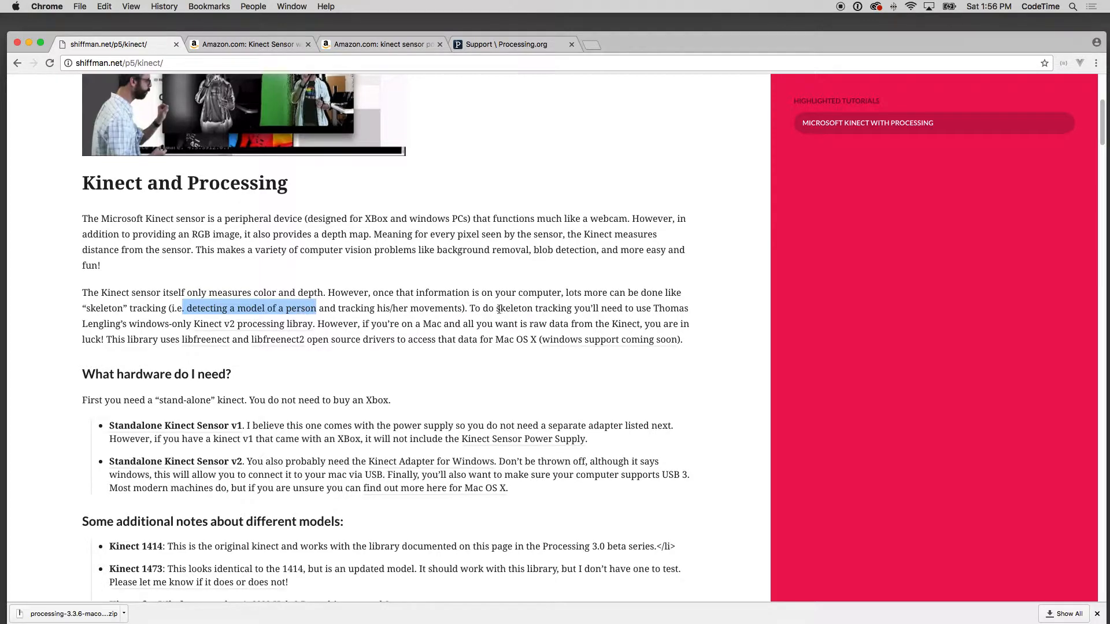
left_click(574, 309)
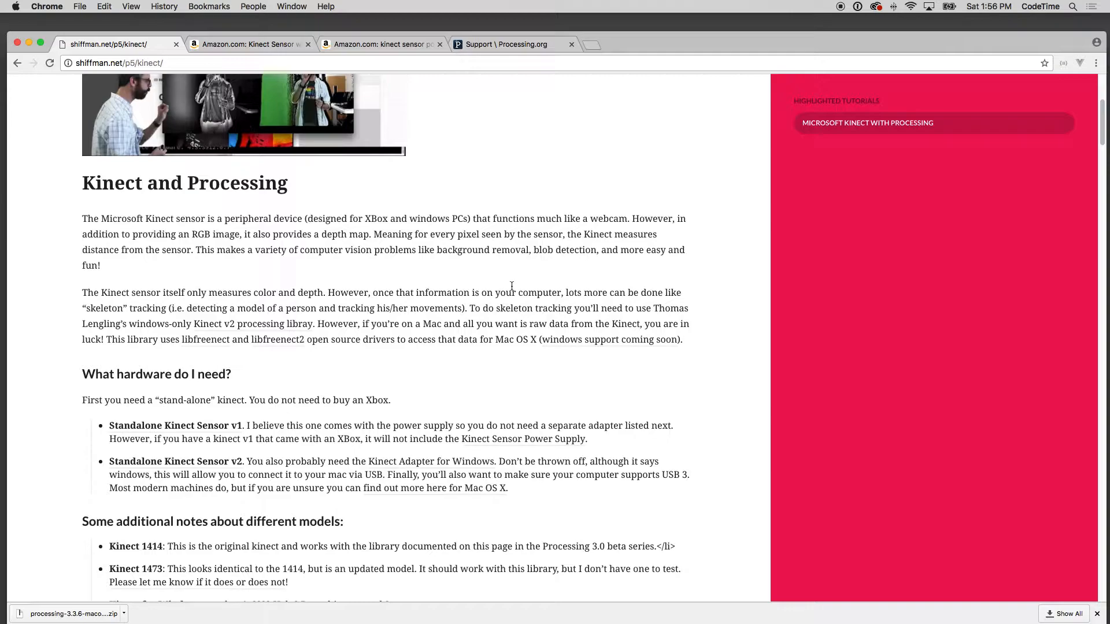
scroll("down", 3)
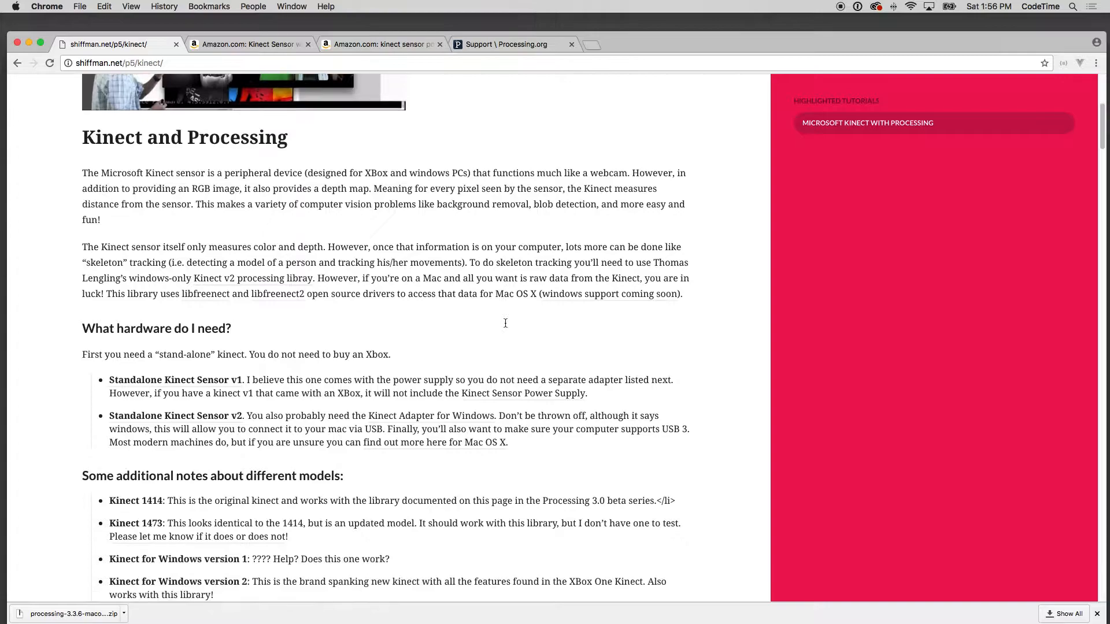
scroll("down", 3)
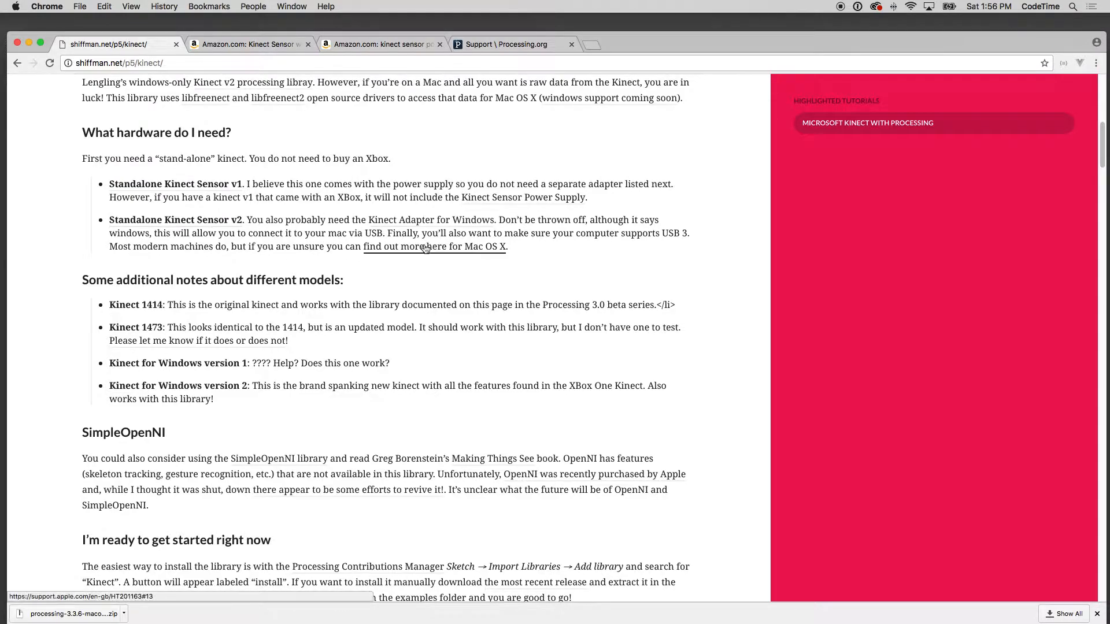
mouse_move(229, 294)
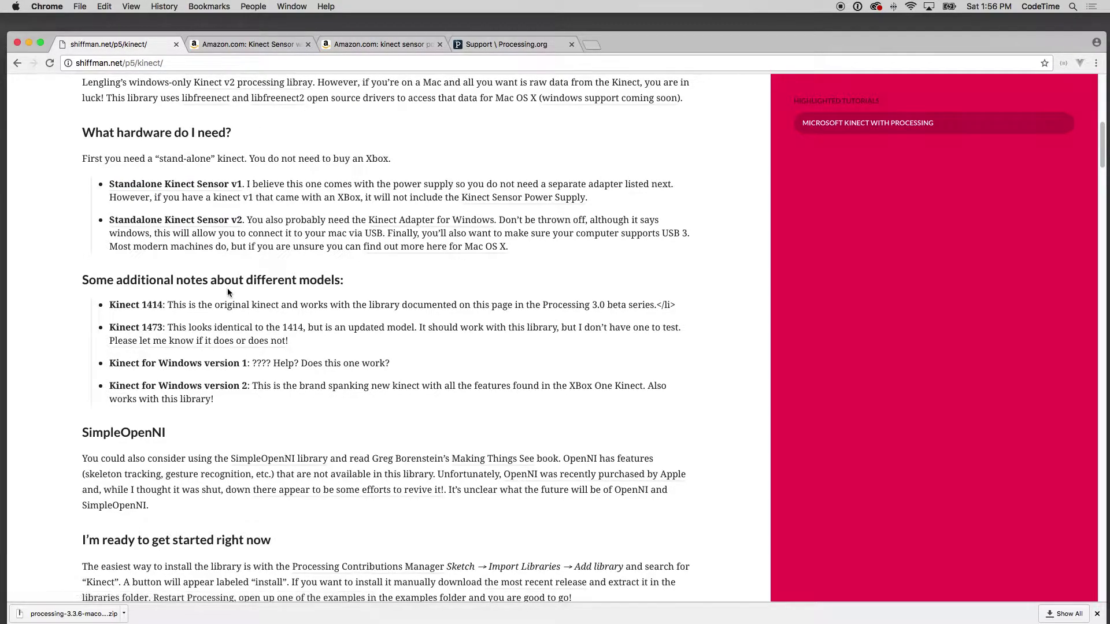
scroll("down", 3)
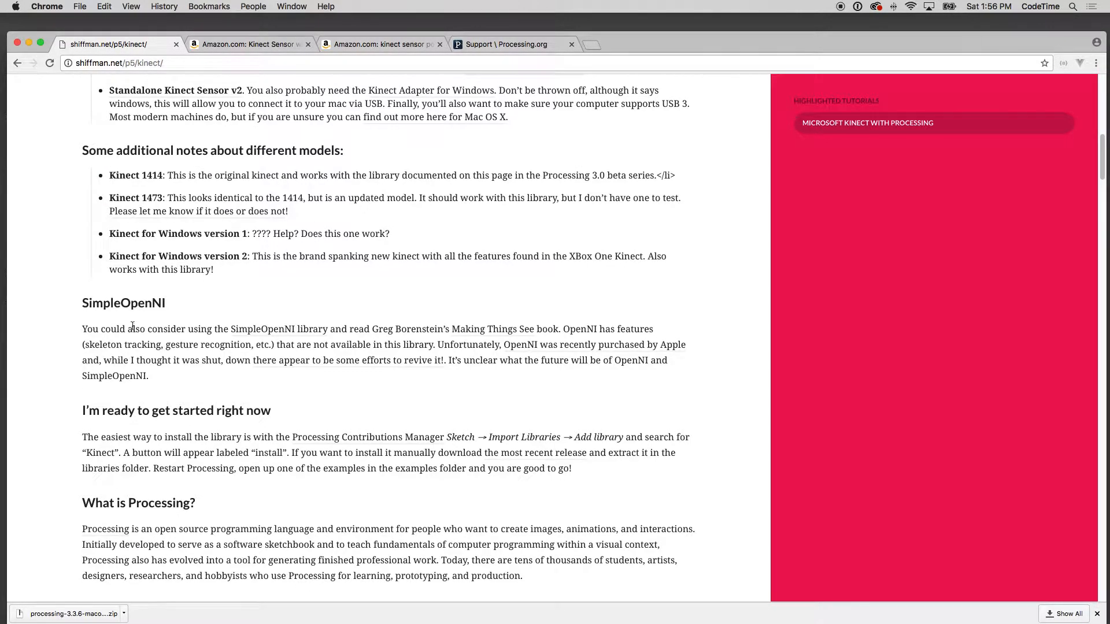
scroll("down", 3)
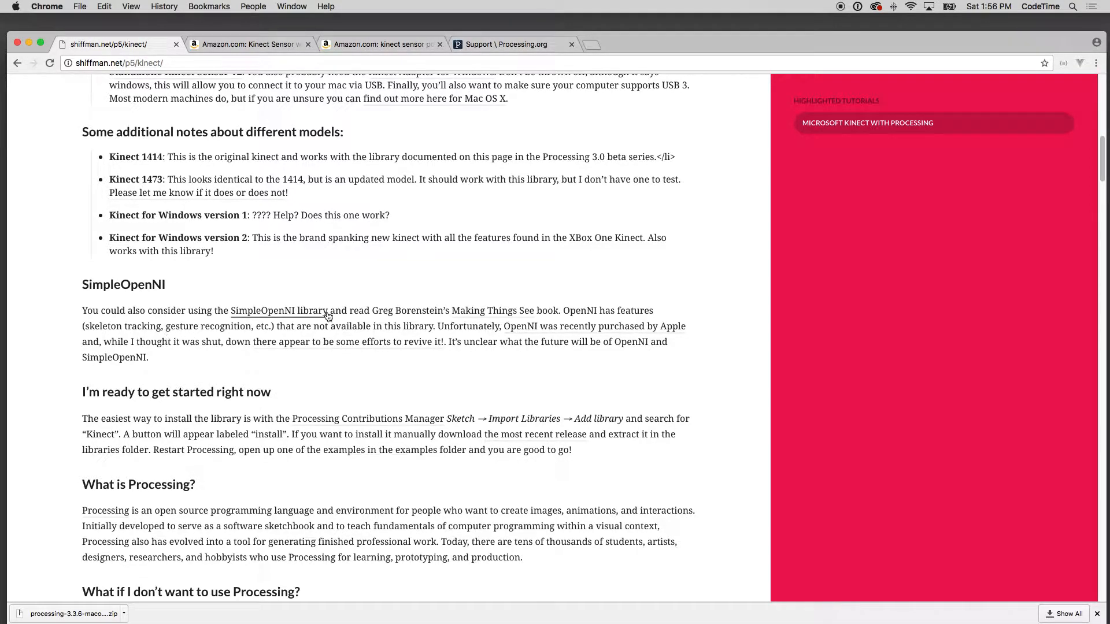
scroll("down", 3)
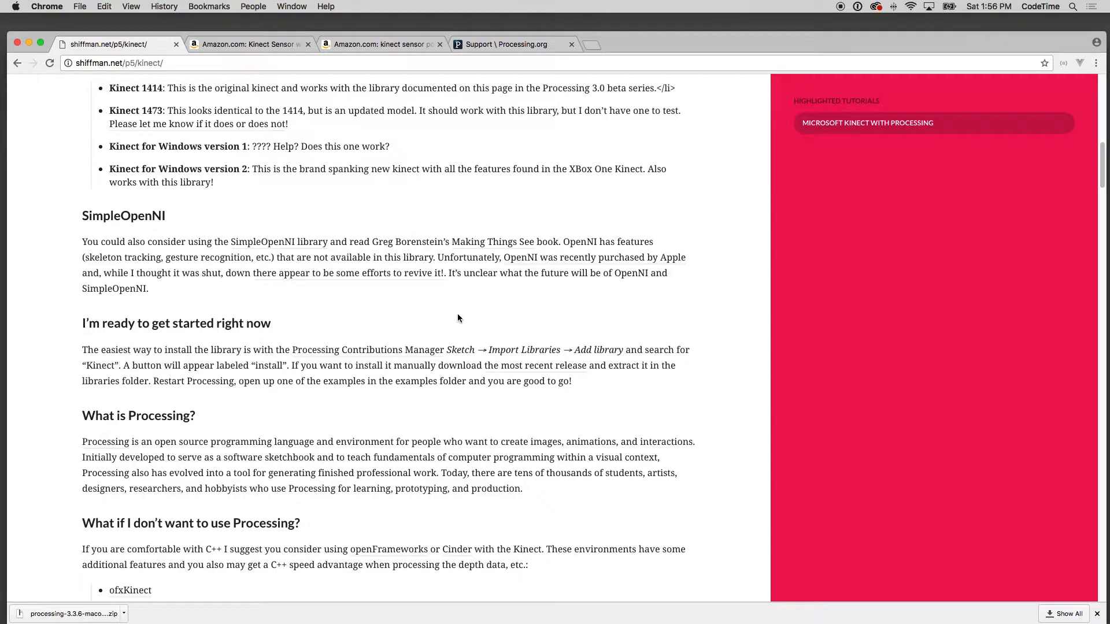
mouse_move(488, 270)
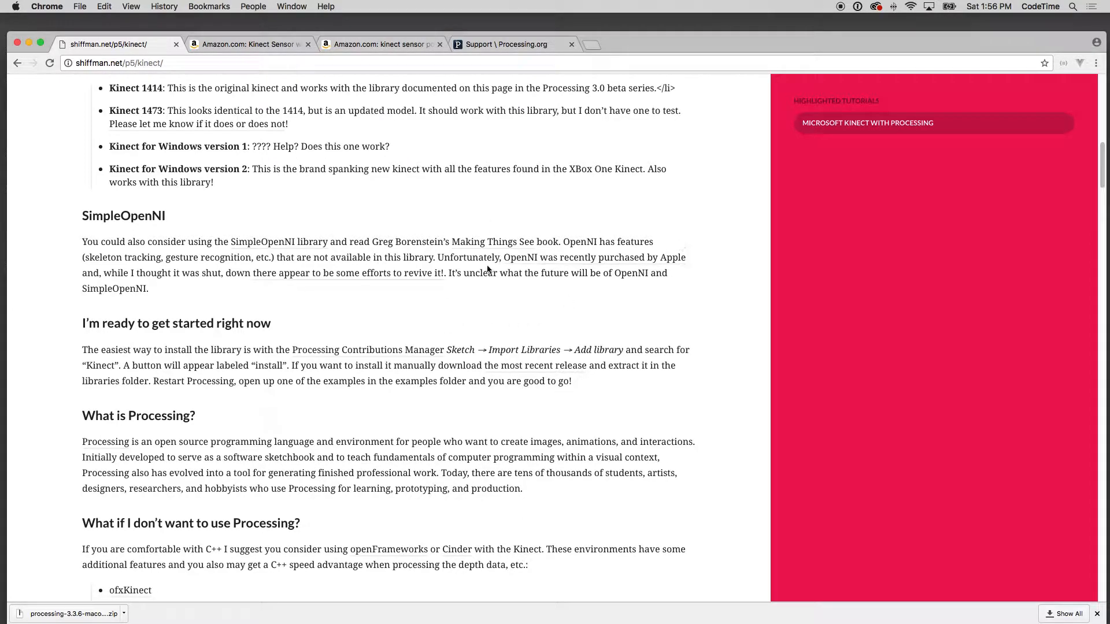
mouse_move(174, 261)
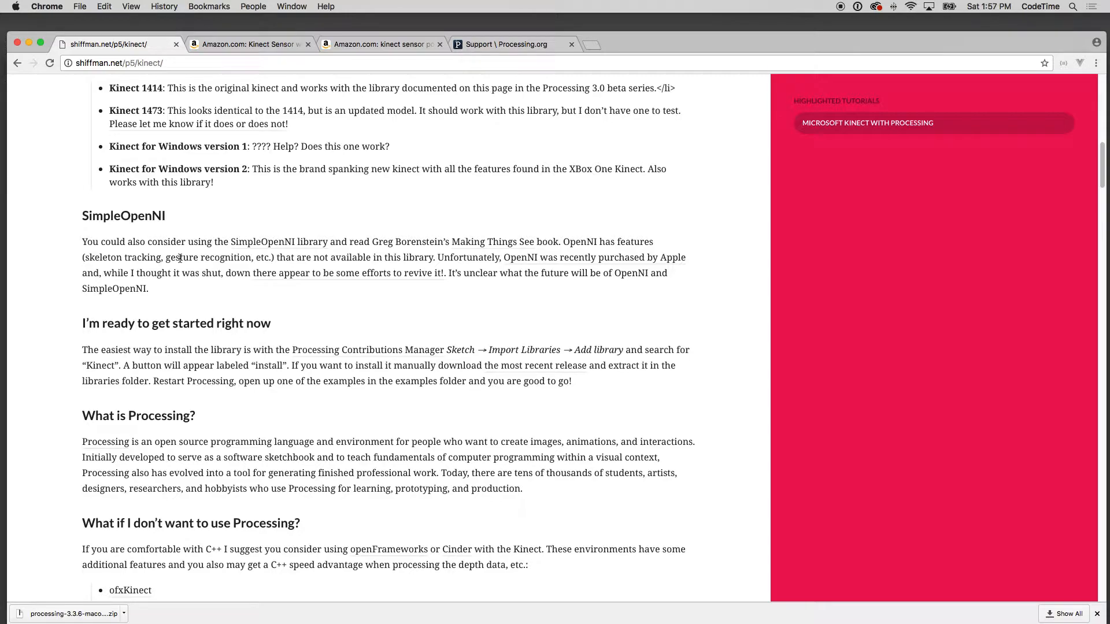
mouse_move(227, 254)
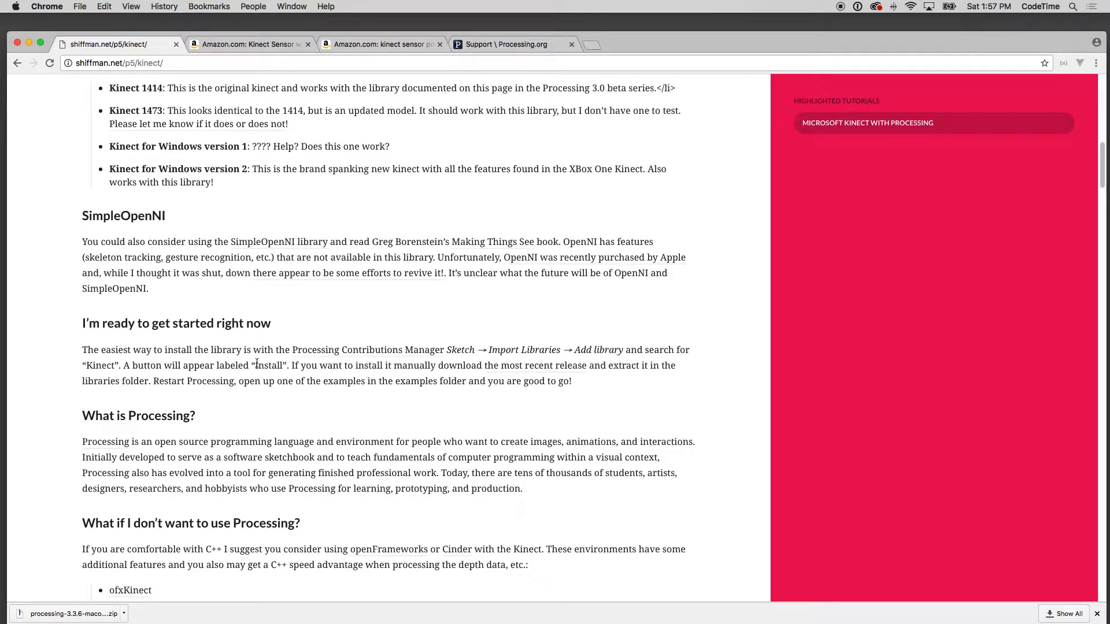
mouse_move(432, 356)
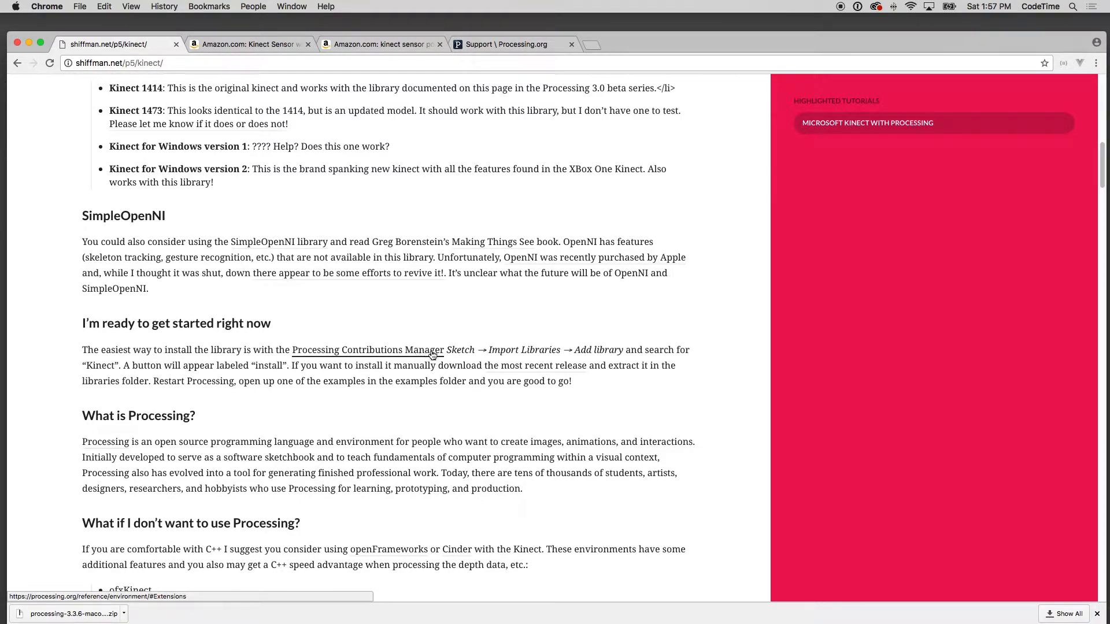
mouse_move(437, 356)
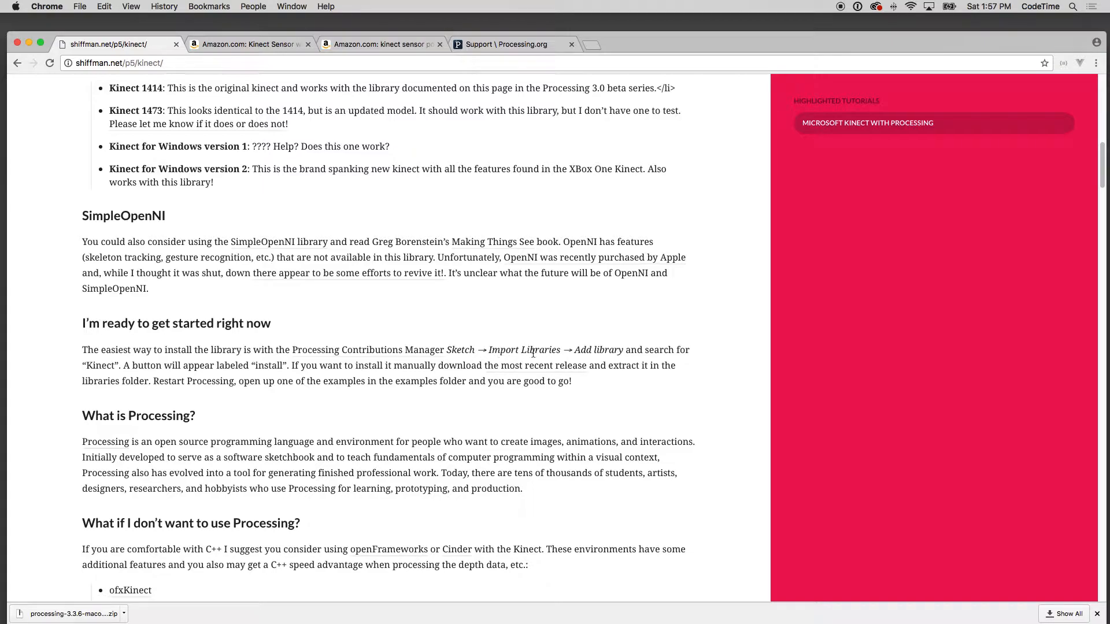
mouse_move(626, 355)
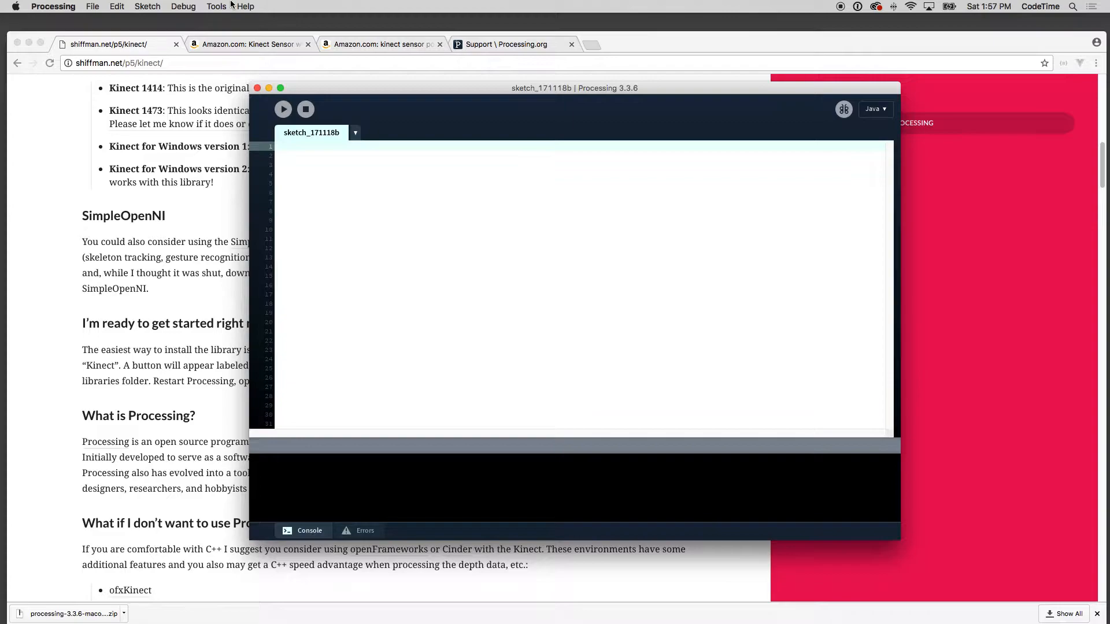
- Show Open Kinect for Processing 1.0 as installed in the library manager filtered by 'kinect'
left_click(183, 6)
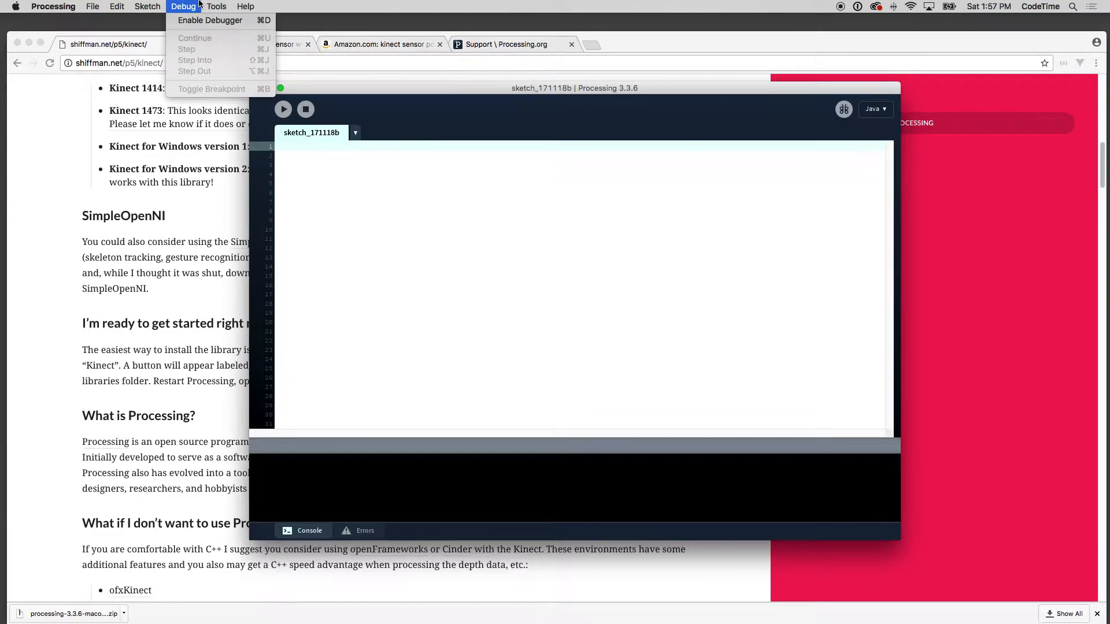
left_click(147, 6)
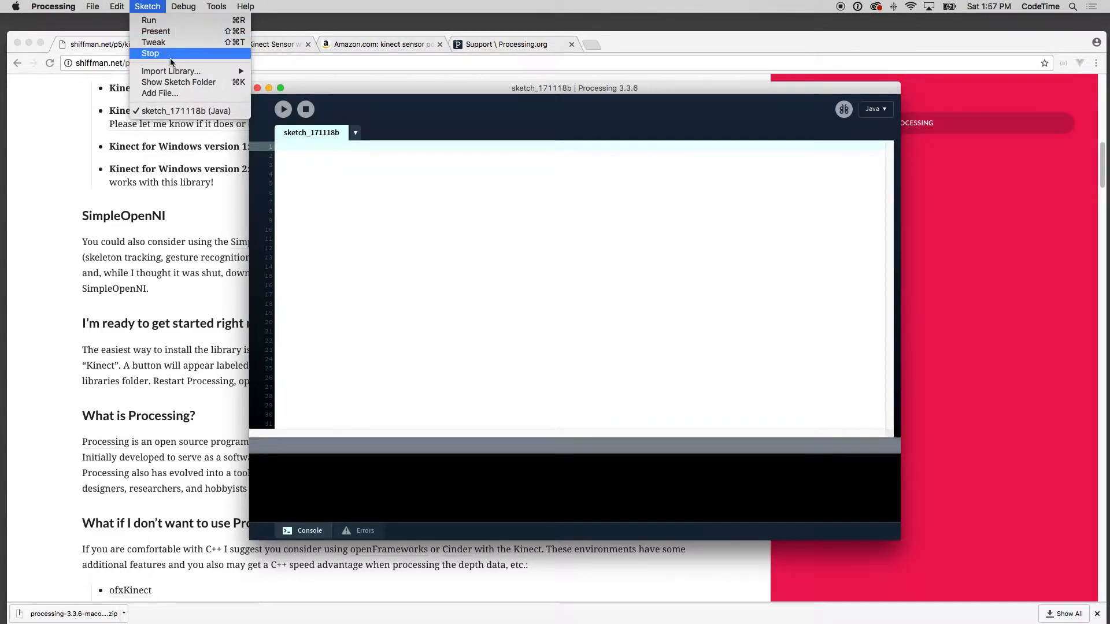
mouse_move(170, 72)
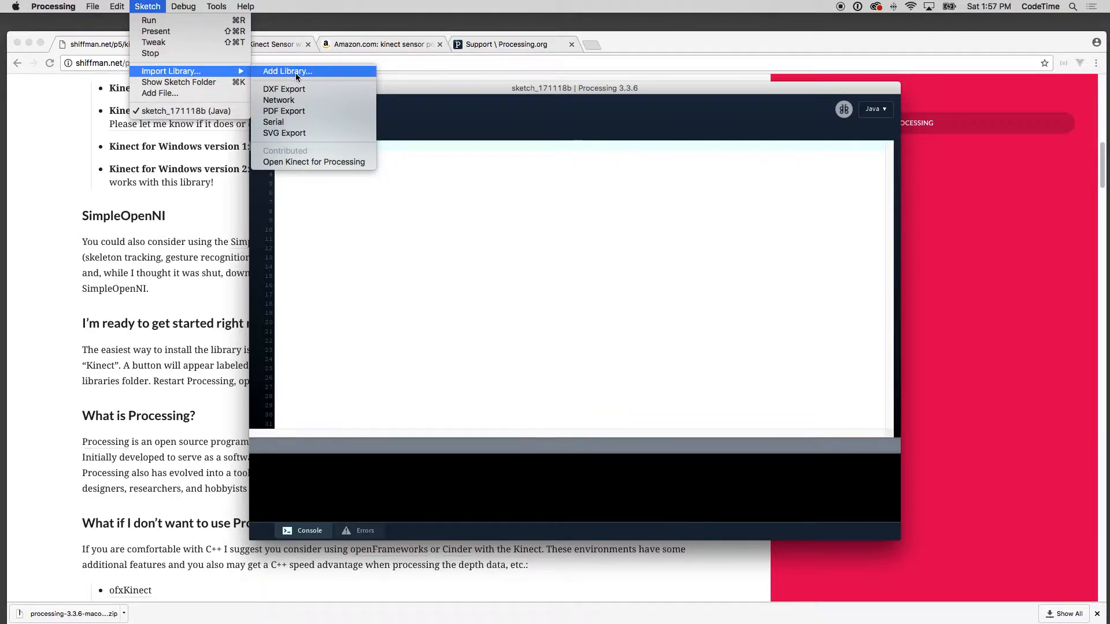
left_click(287, 71)
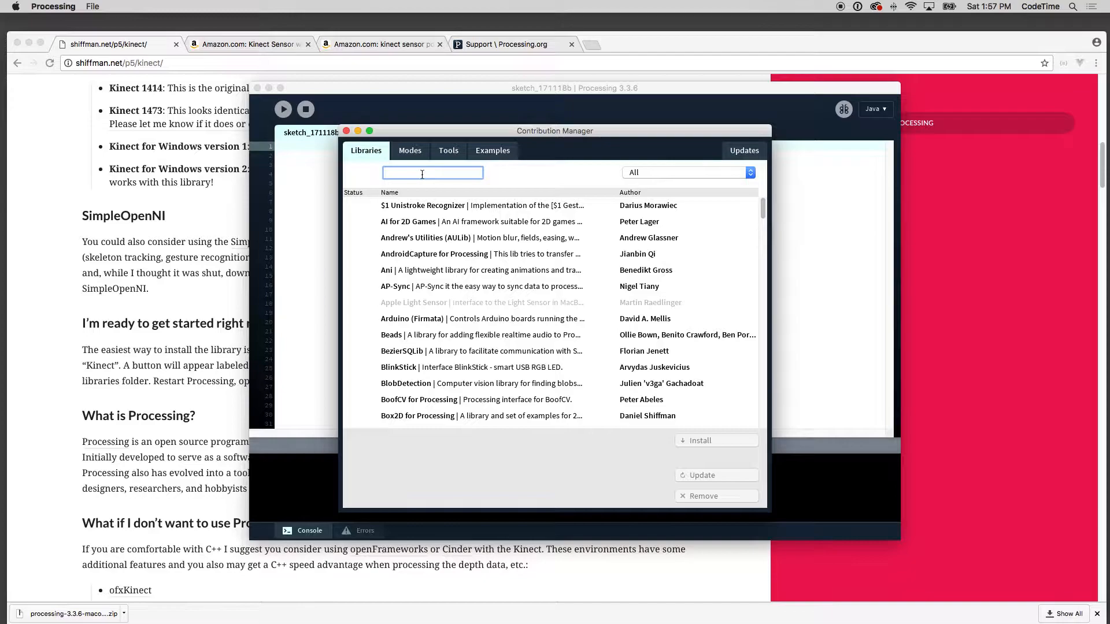
type("kic")
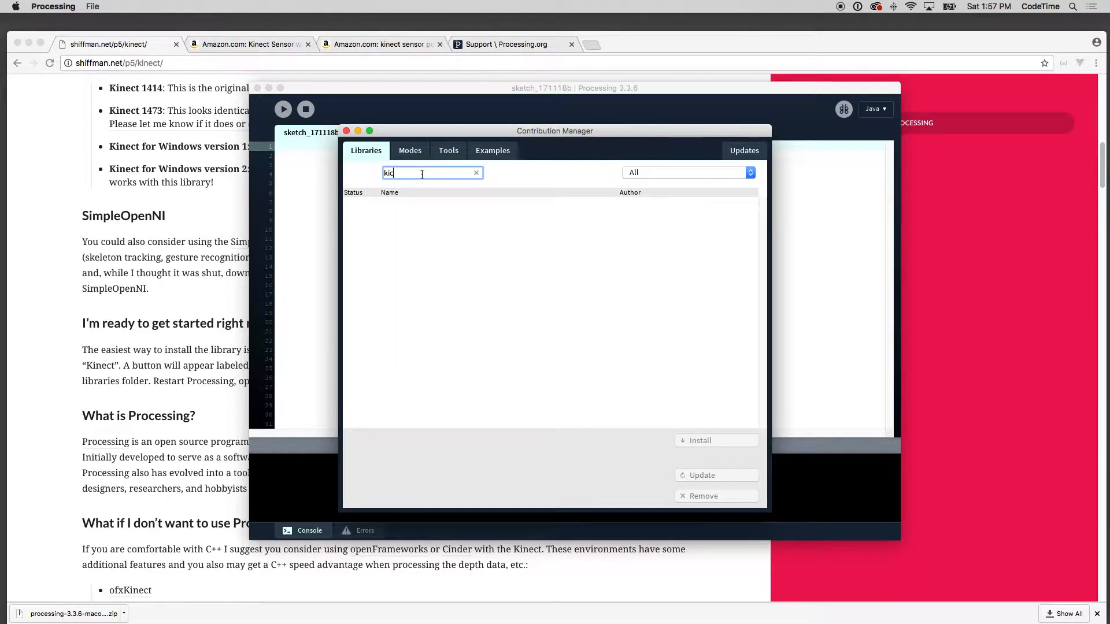
type("nect")
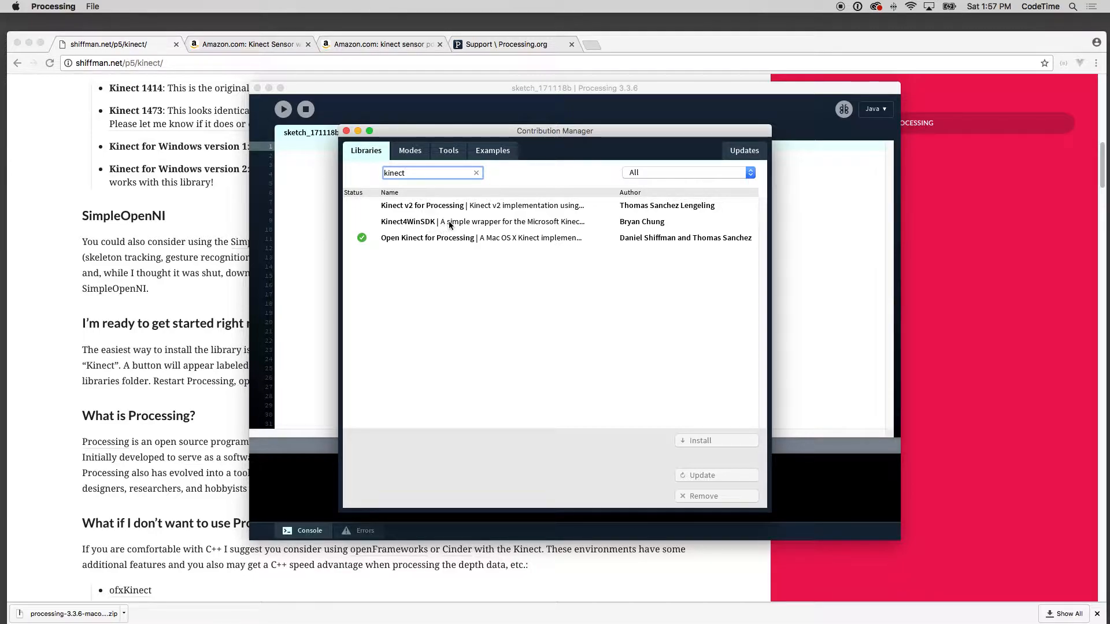
mouse_move(660, 233)
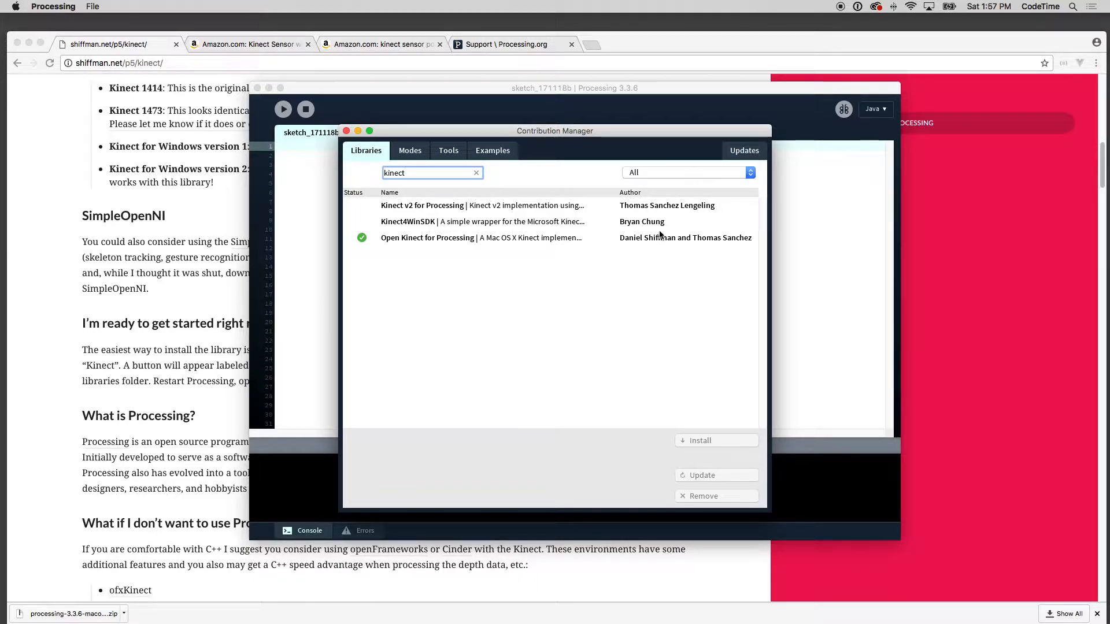
left_click(504, 238)
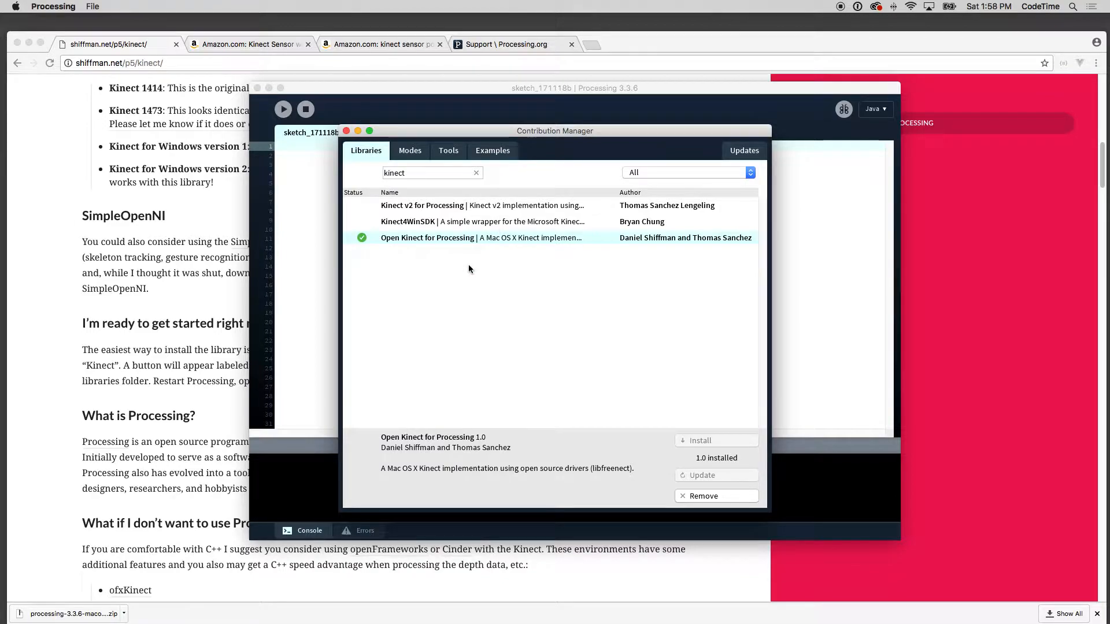
mouse_move(427, 243)
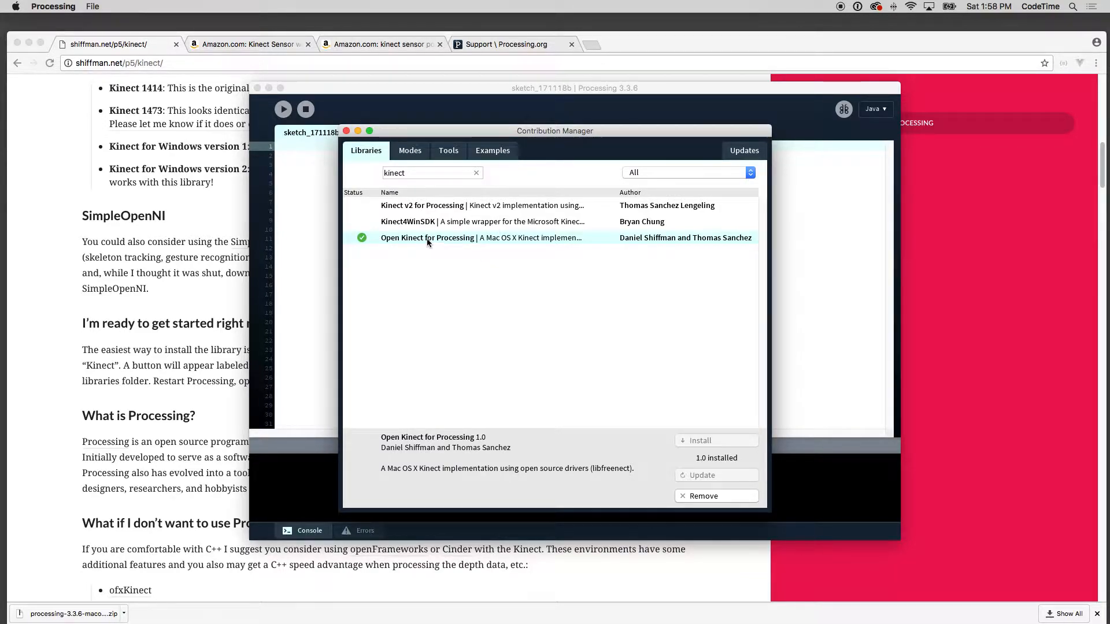
mouse_move(433, 247)
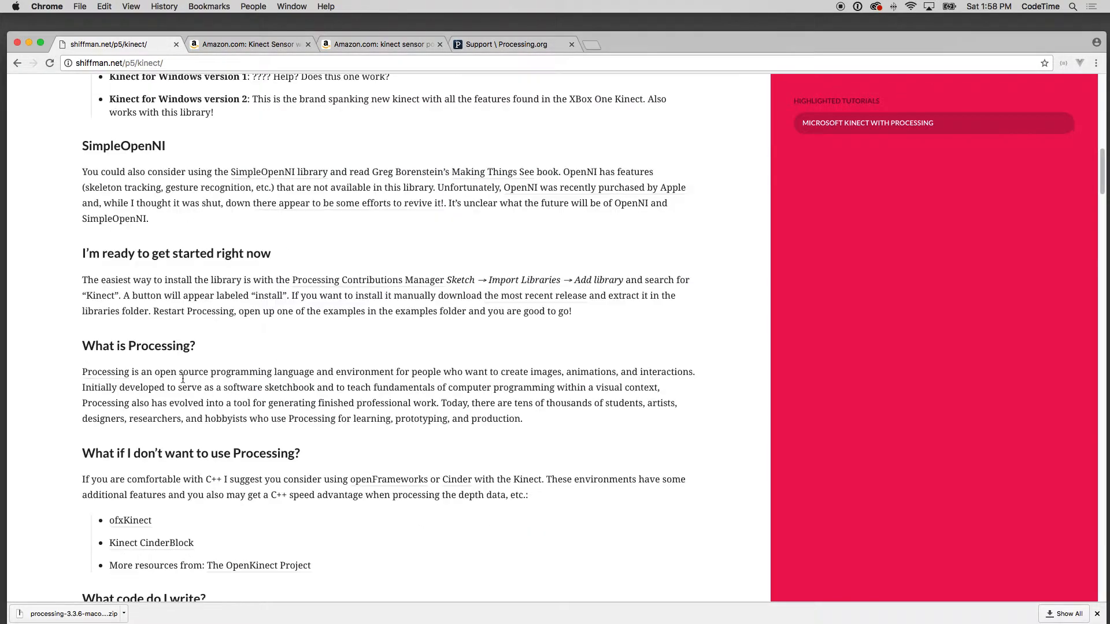
- Scroll the shiffman.net Kinect page down to its Examples section with the RGBDepthTest links
scroll("down", 3)
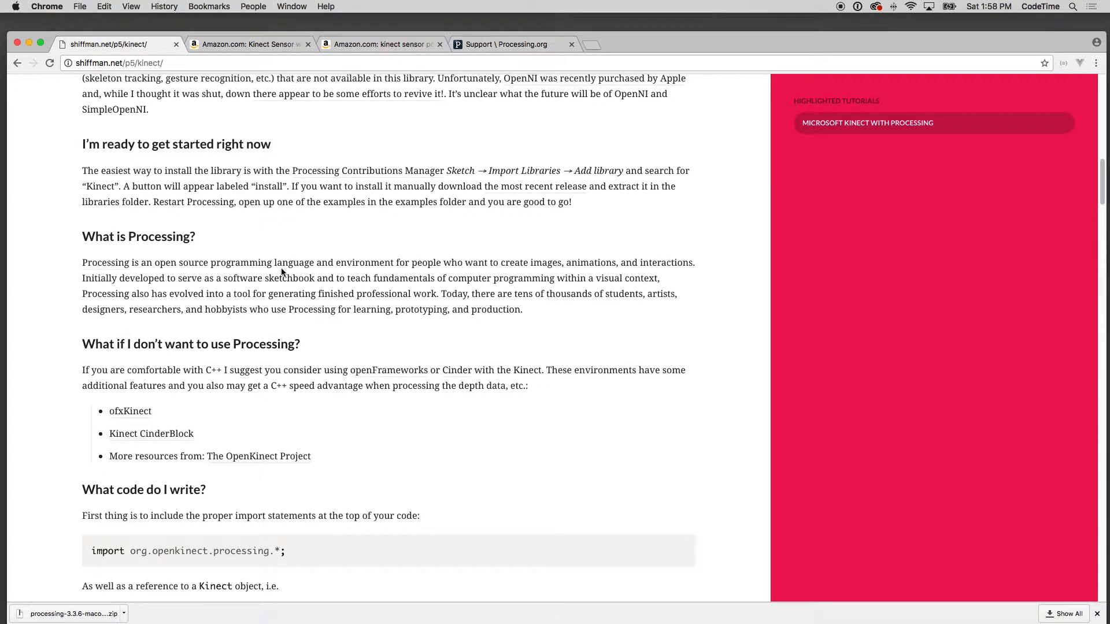
scroll("down", 3)
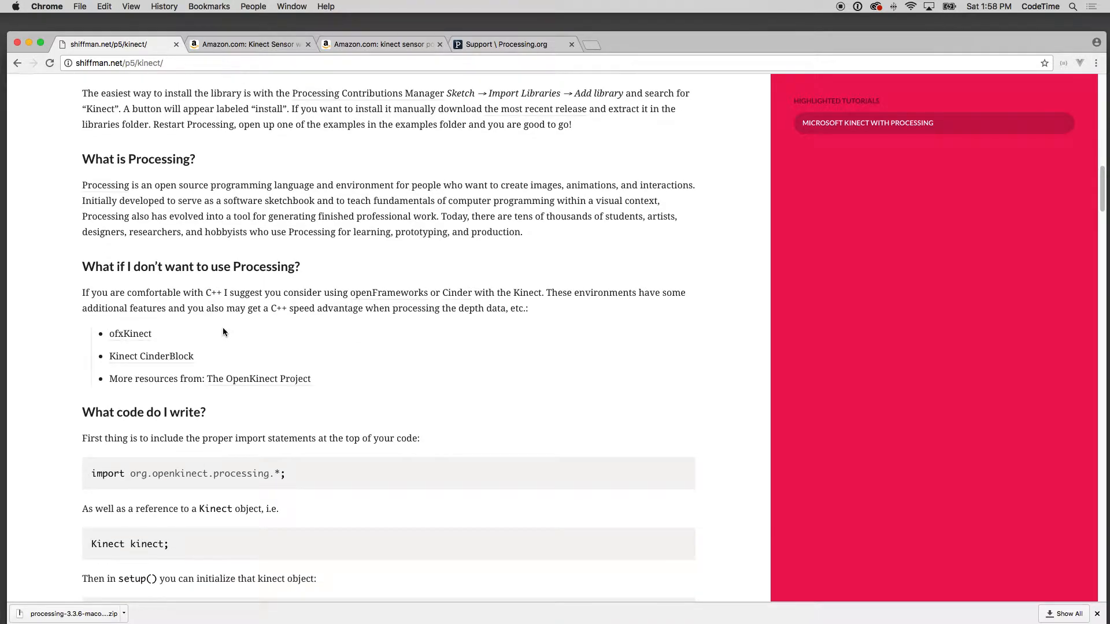
scroll("down", 3)
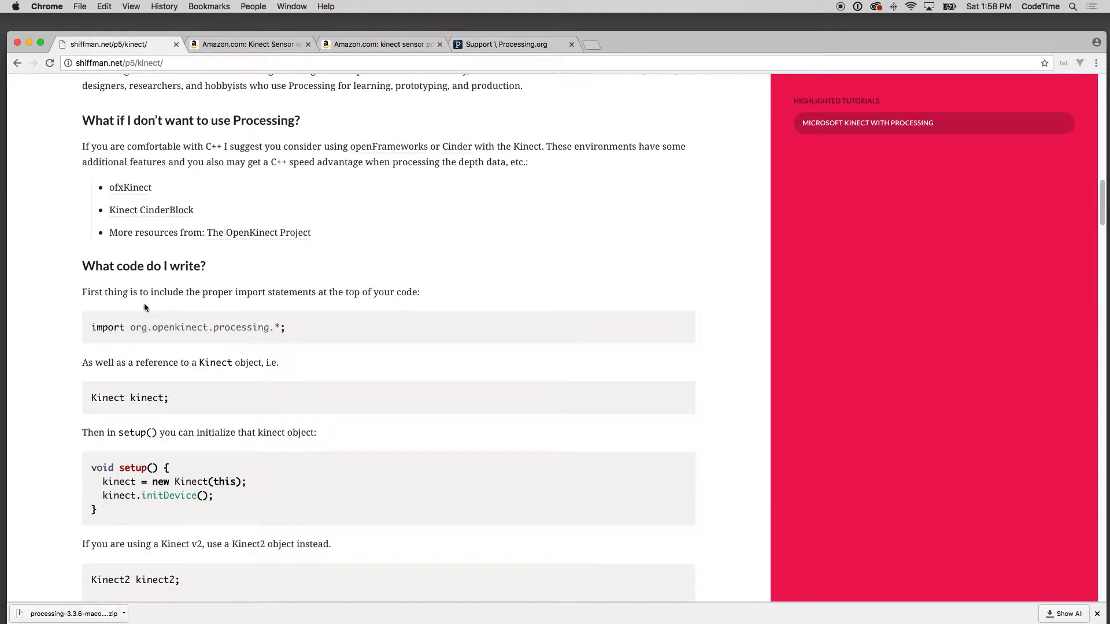
scroll("down", 3)
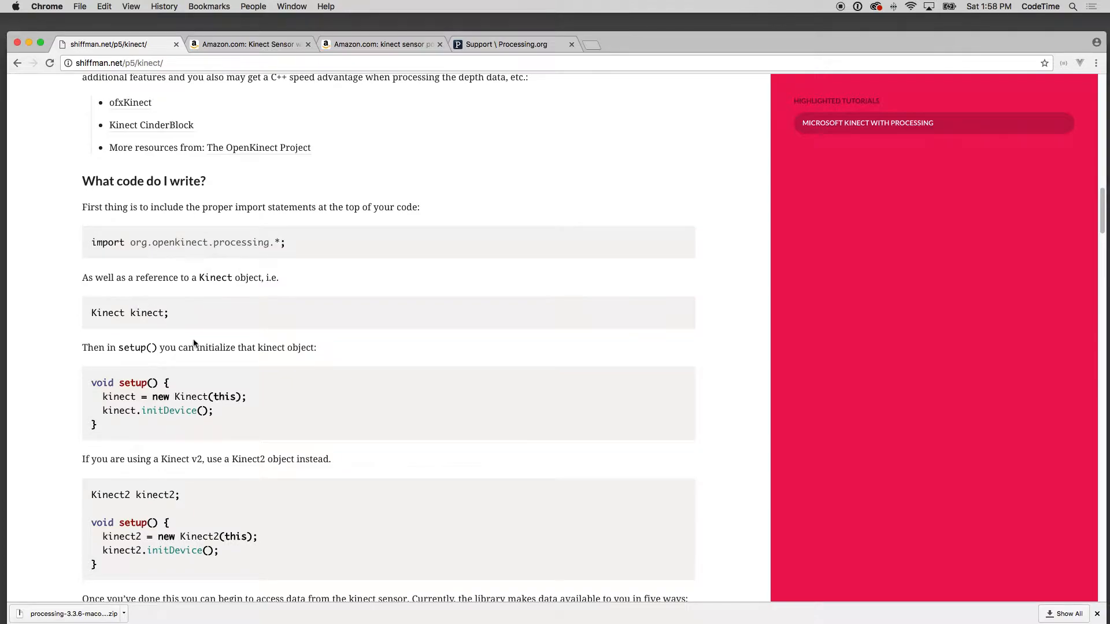
scroll("down", 3)
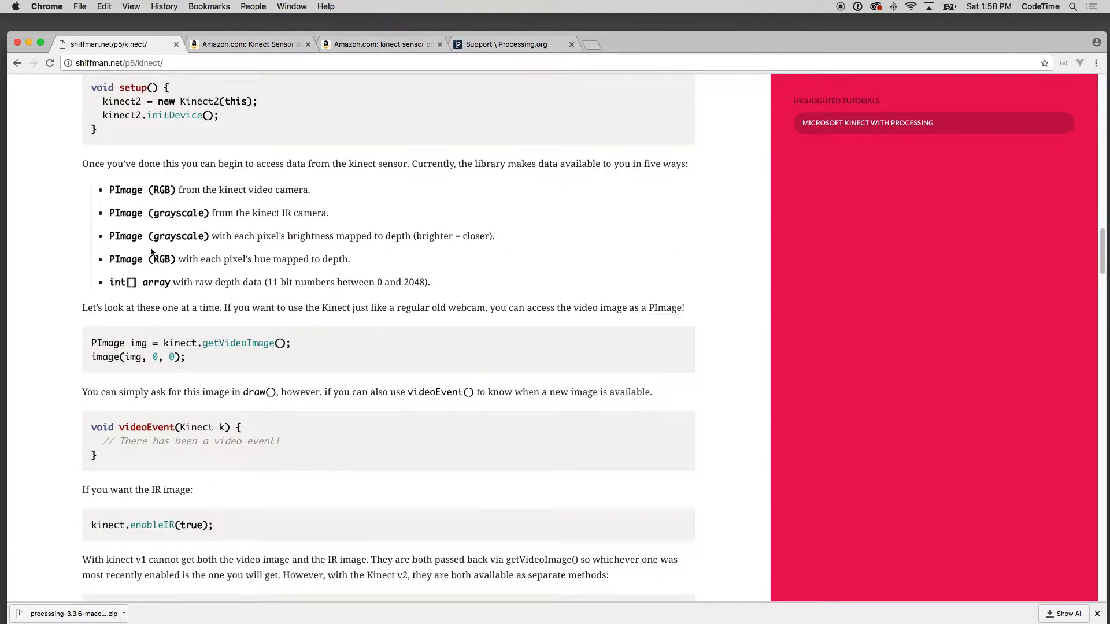
scroll("down", 3)
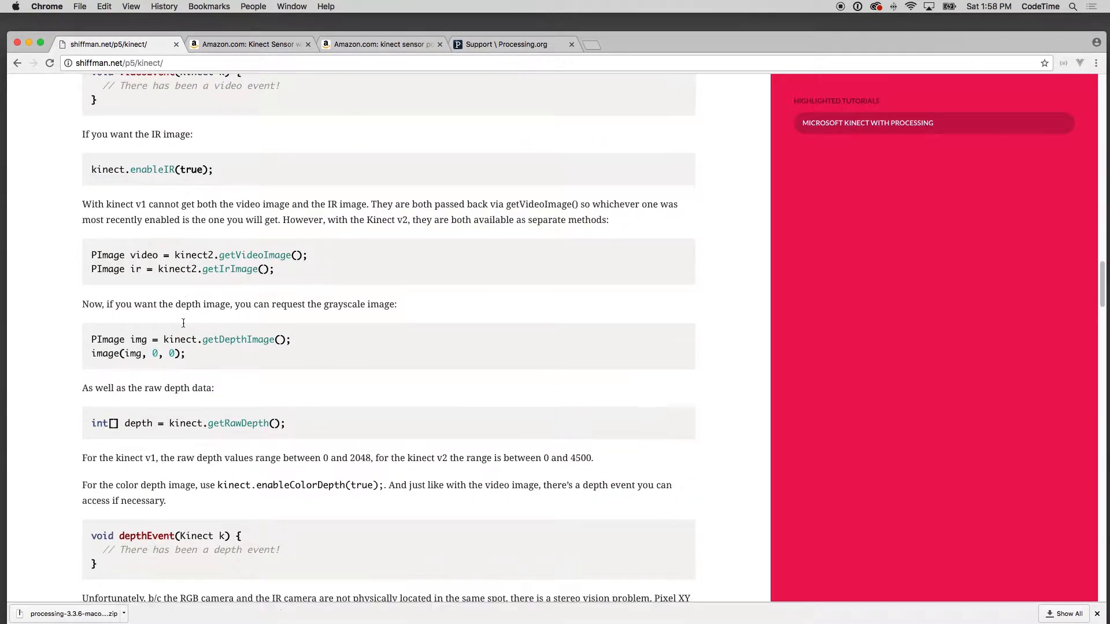
scroll("down", 3)
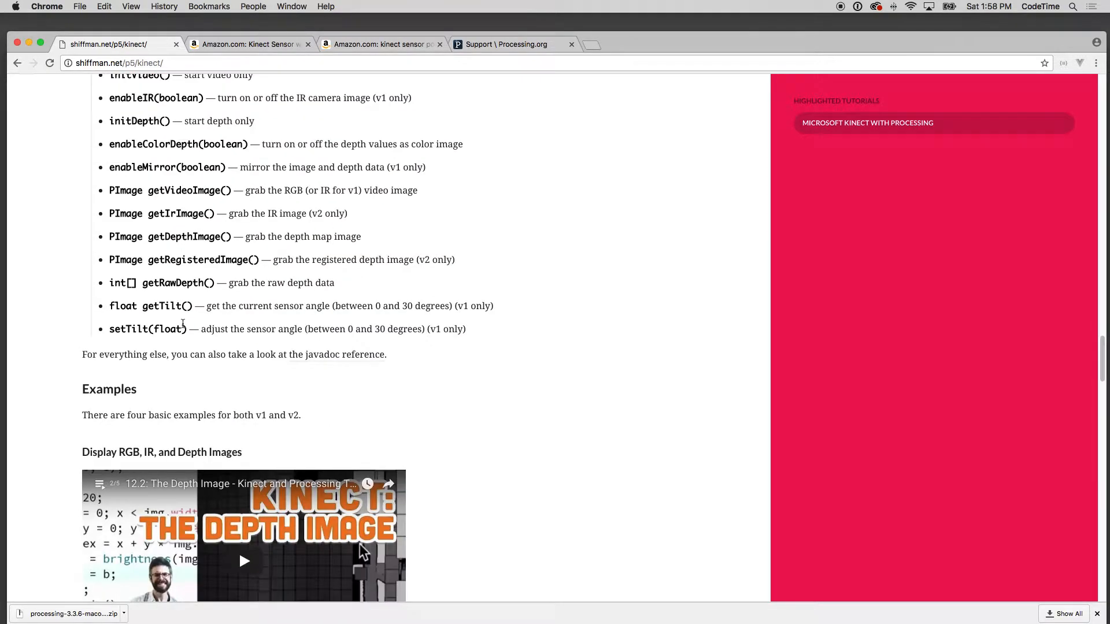
scroll("down", 3)
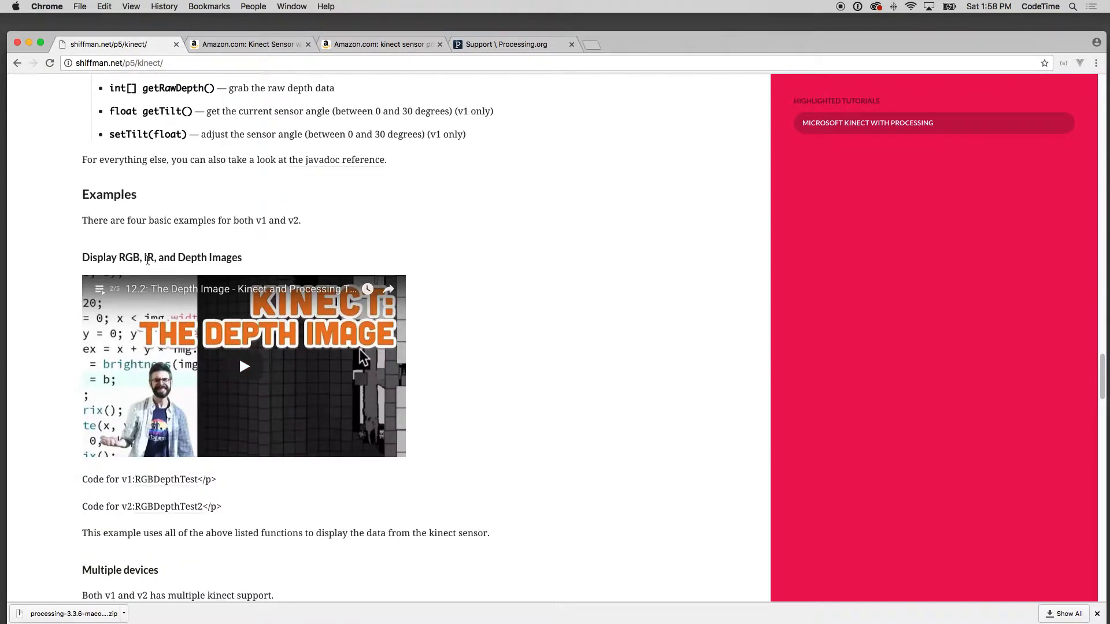
scroll("down", 3)
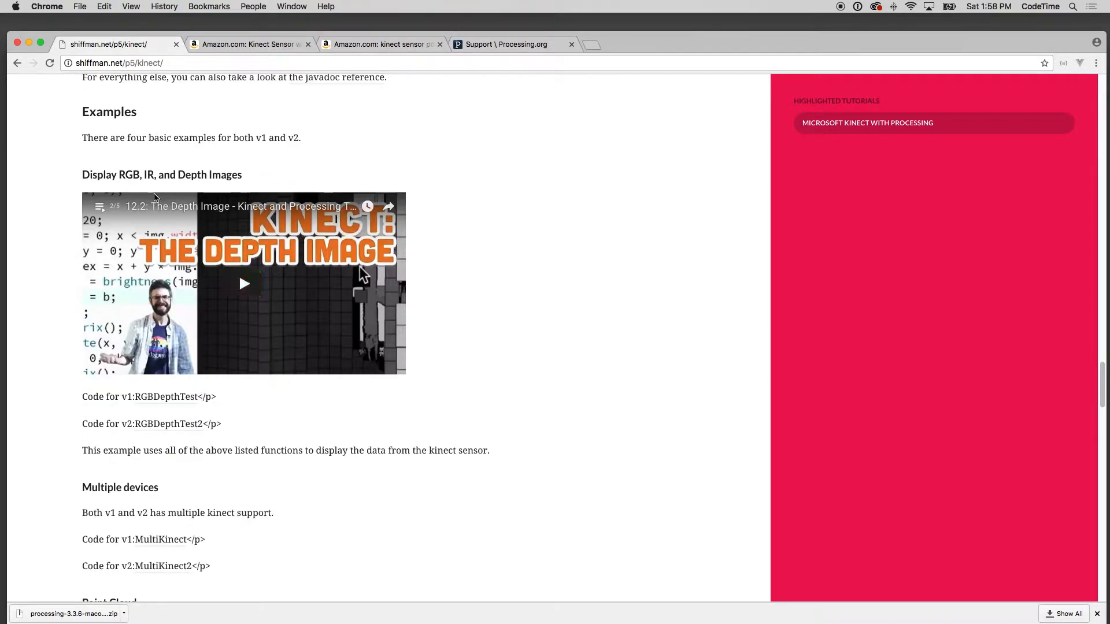
mouse_move(170, 408)
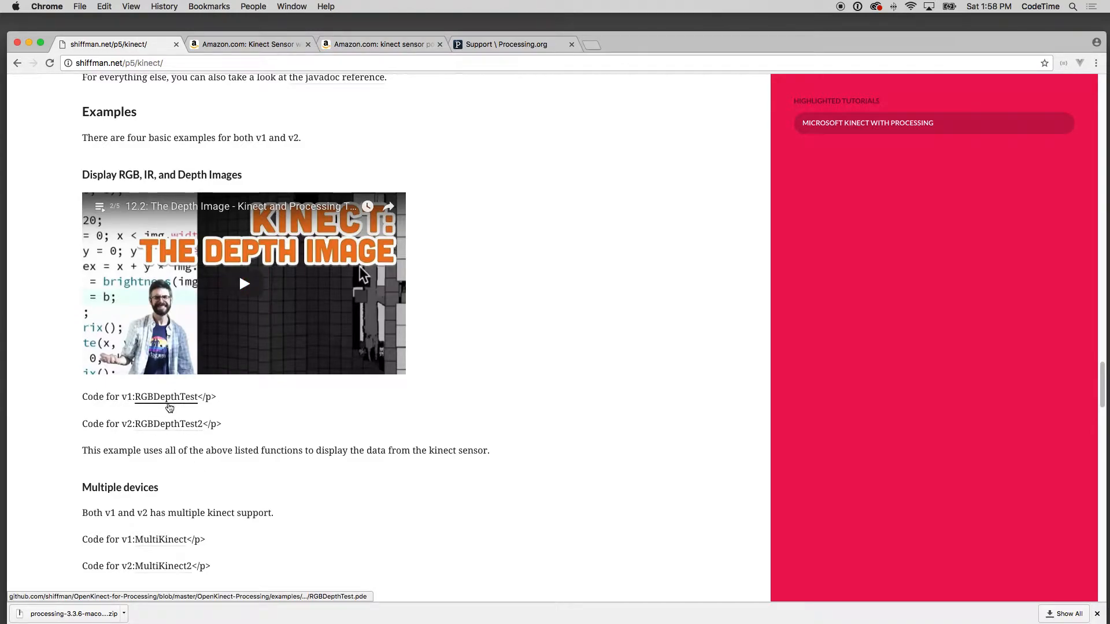
- Reach the Average Point Tracking section and follow its 'Source for v1' AveragePointTracking link
scroll("down", 3)
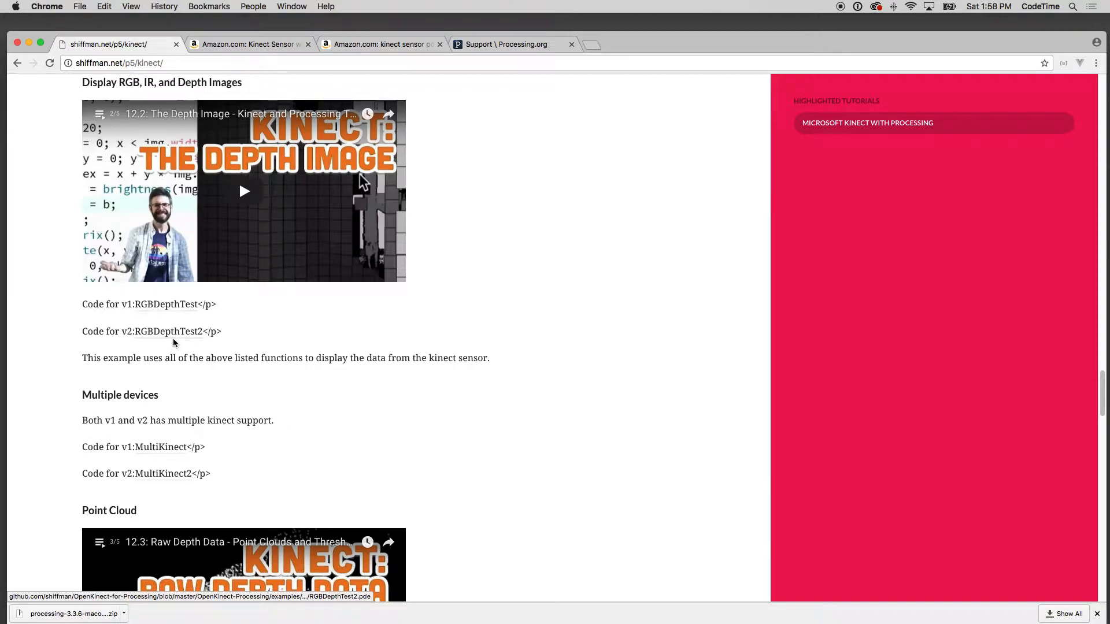
mouse_move(170, 316)
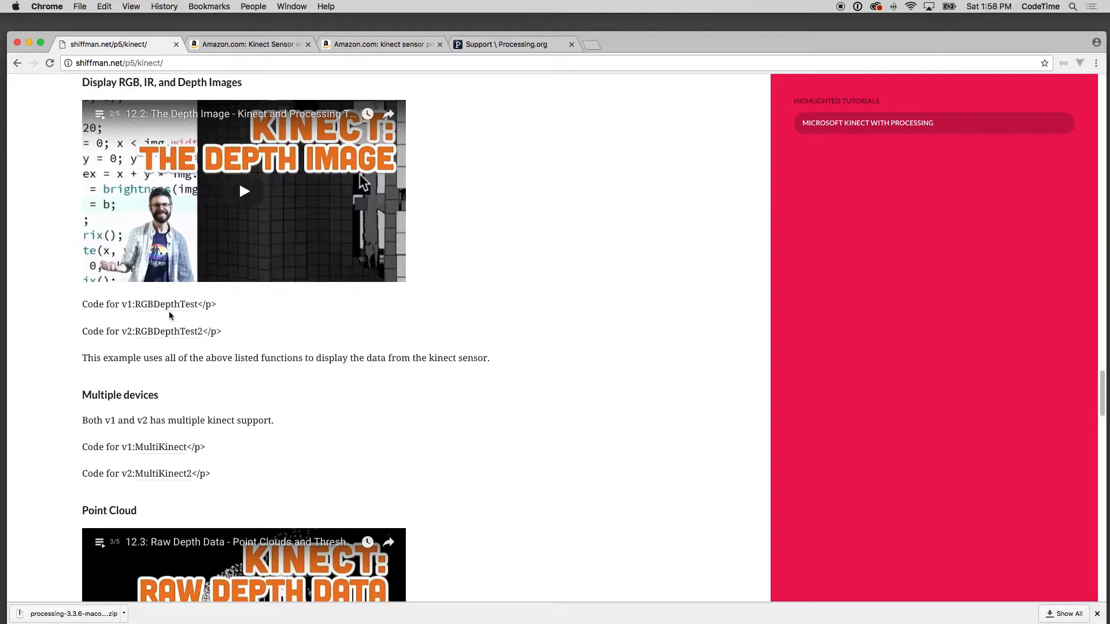
mouse_move(178, 319)
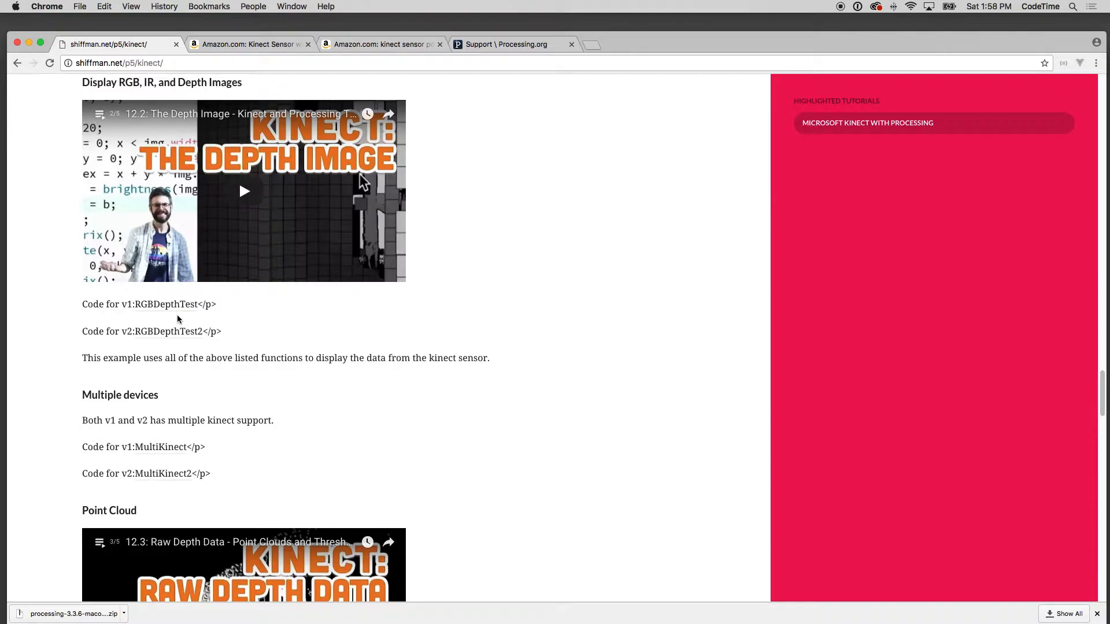
scroll("down", 3)
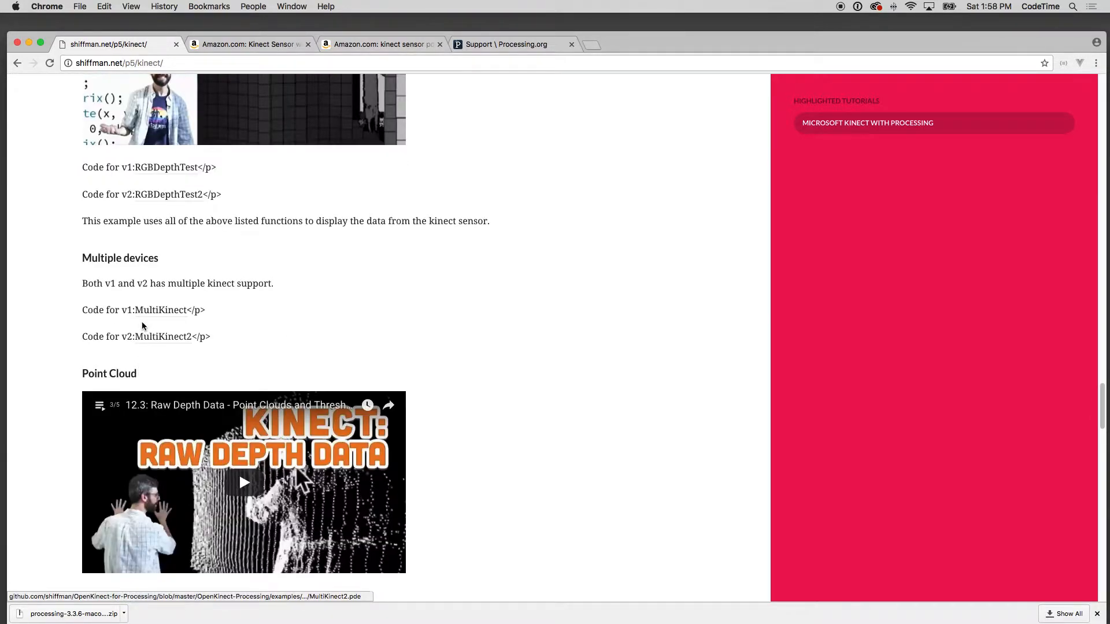
scroll("down", 3)
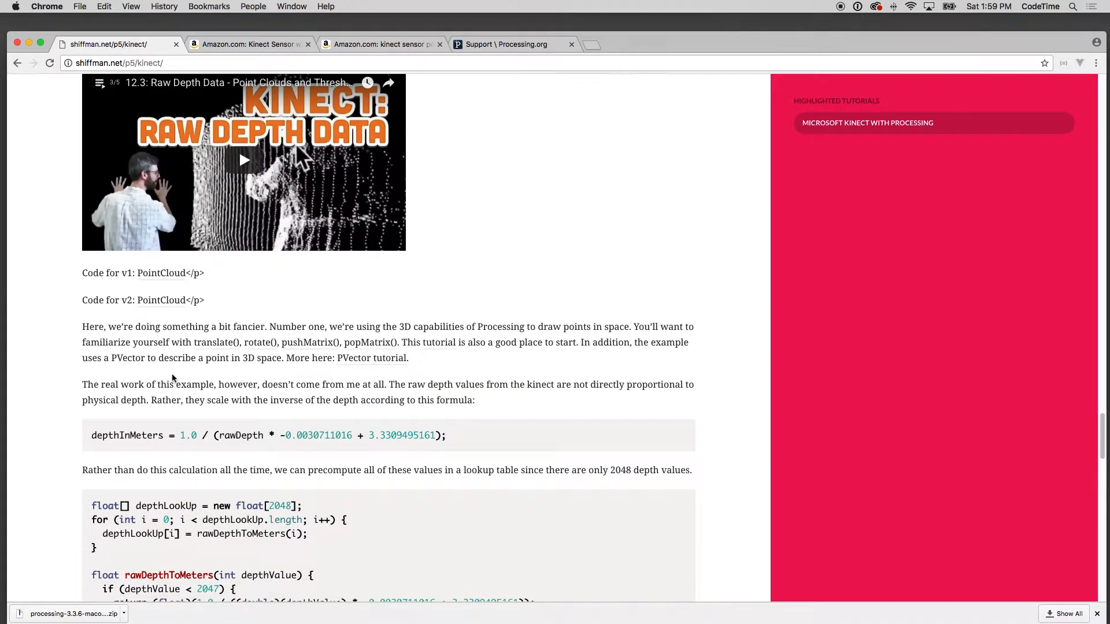
scroll("down", 3)
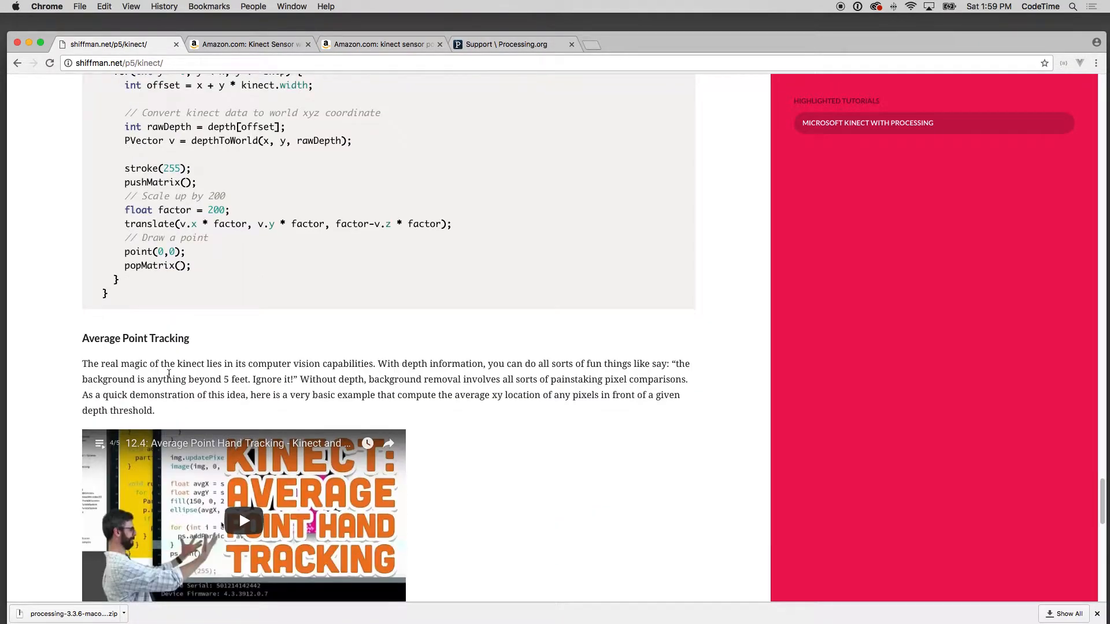
scroll("down", 3)
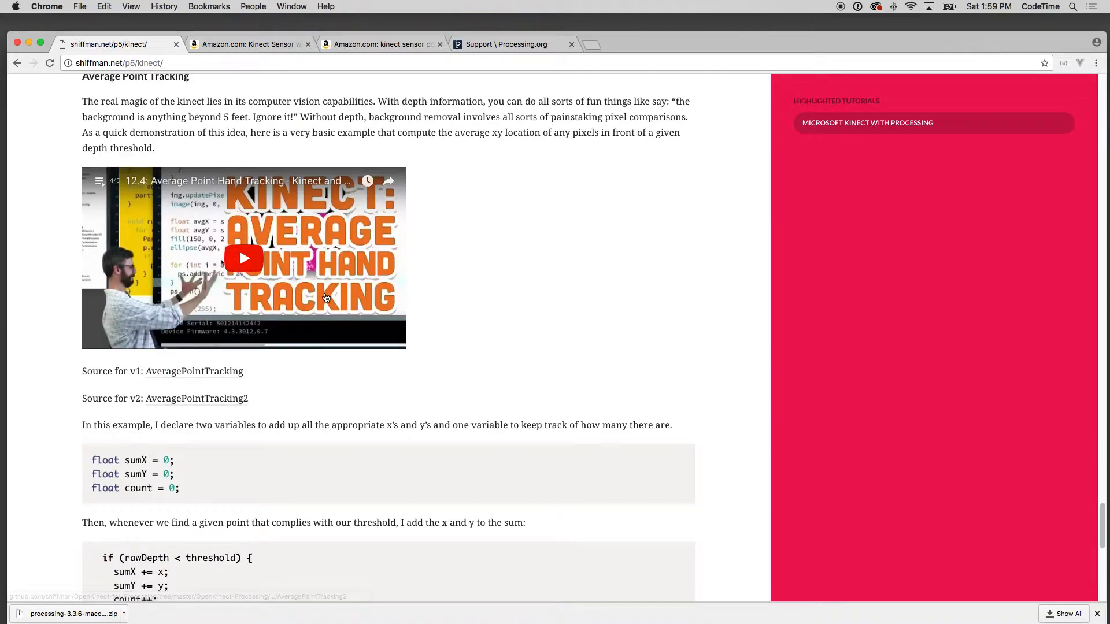
mouse_move(307, 310)
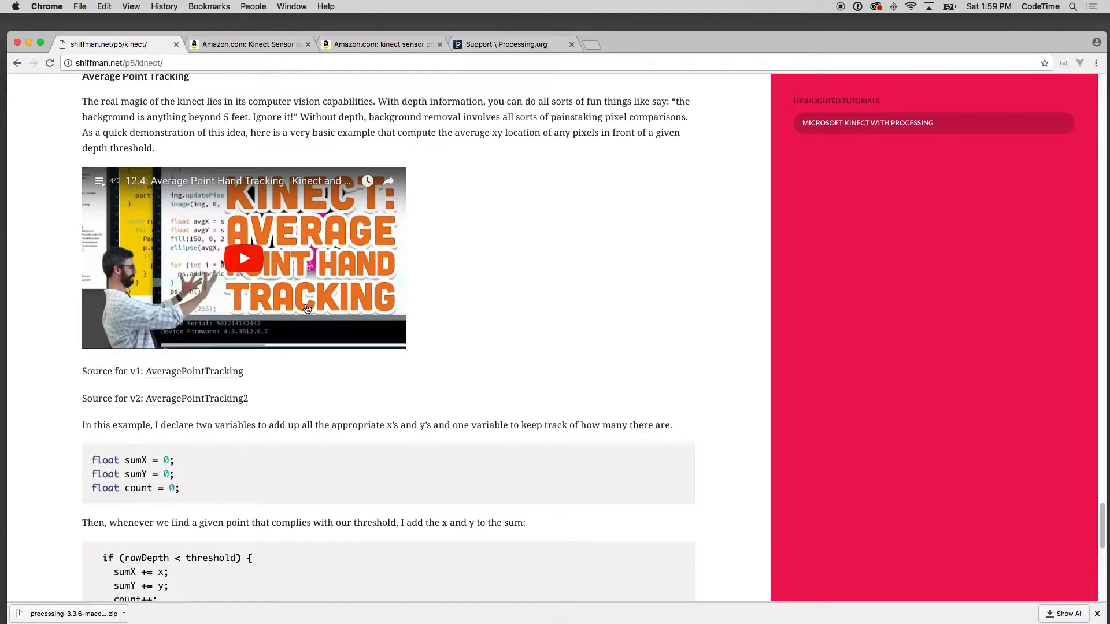
scroll("down", 3)
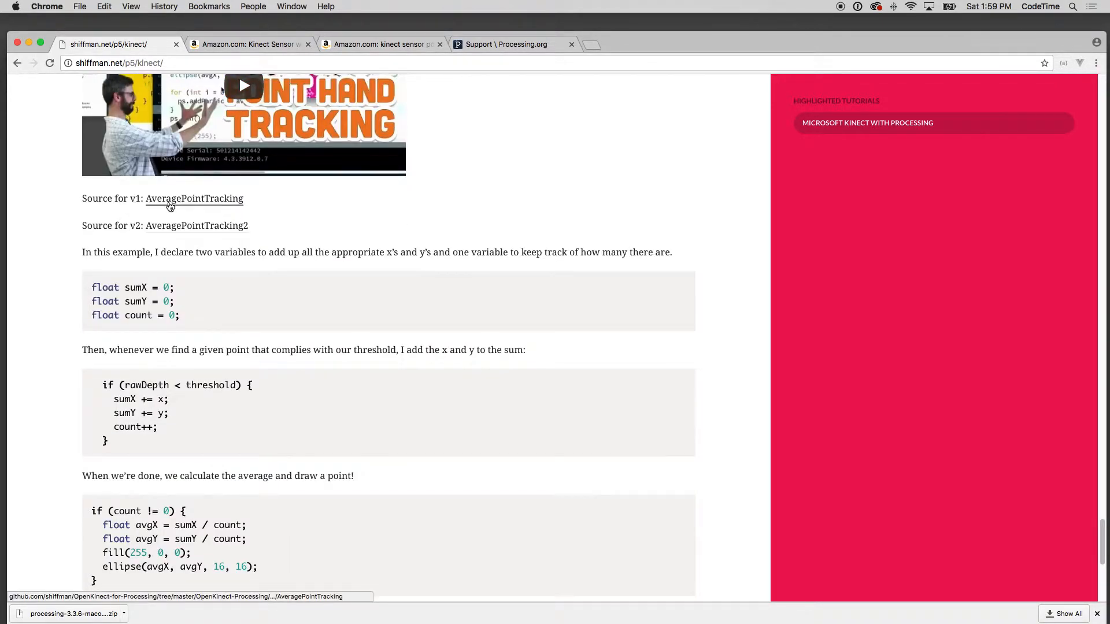
left_click(170, 201)
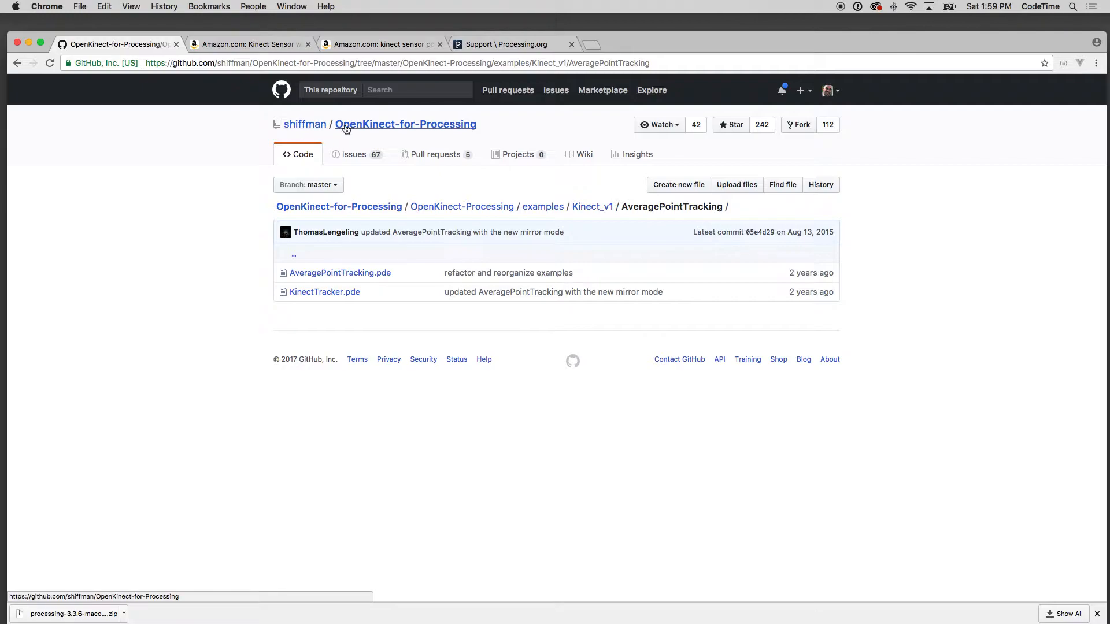
mouse_move(462, 130)
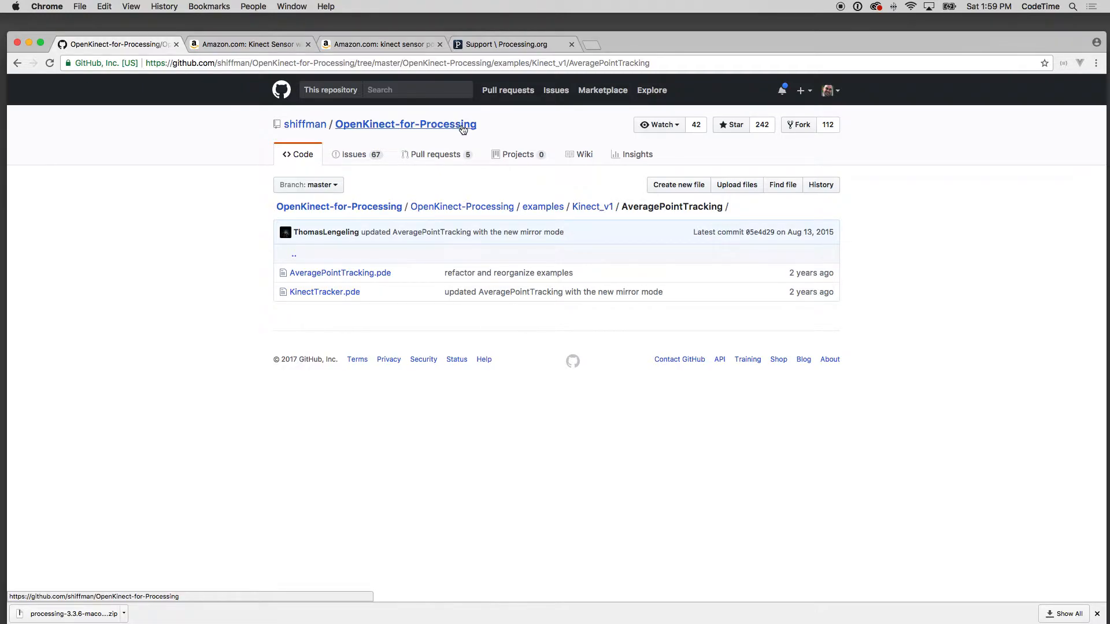
- Download the OpenKinect-for-Processing repository as a ZIP from its main GitHub page
left_click(404, 125)
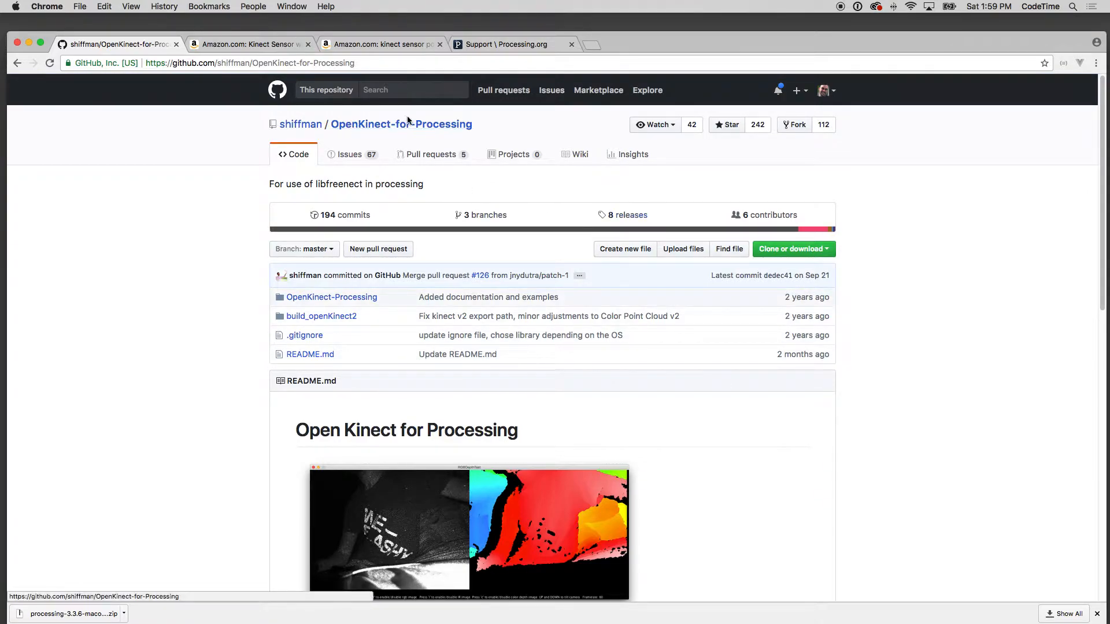
left_click(792, 248)
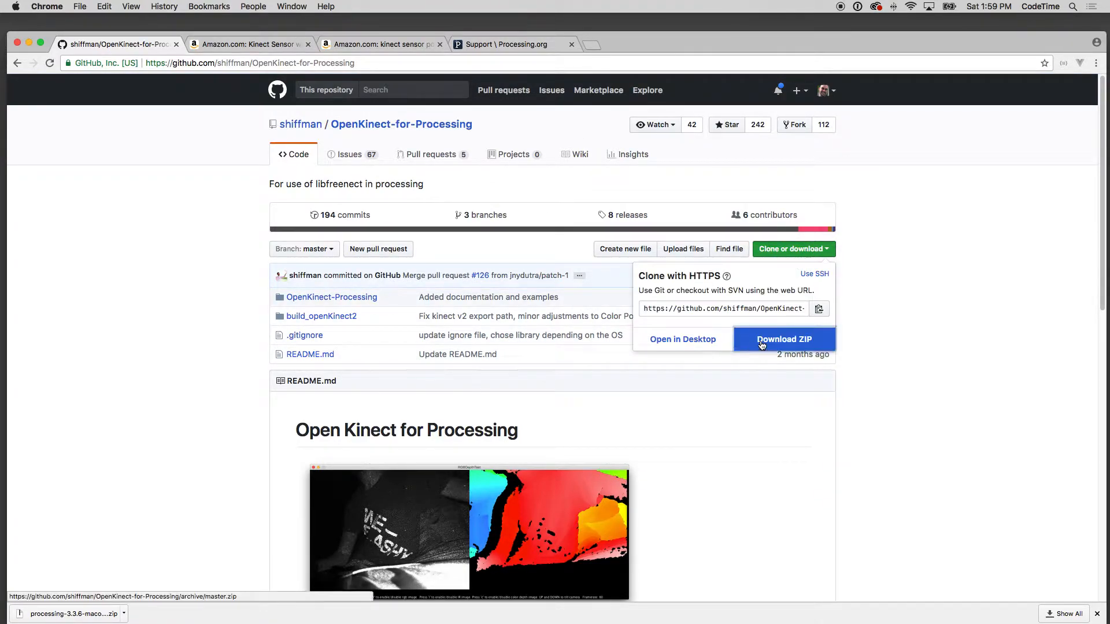
left_click(784, 339)
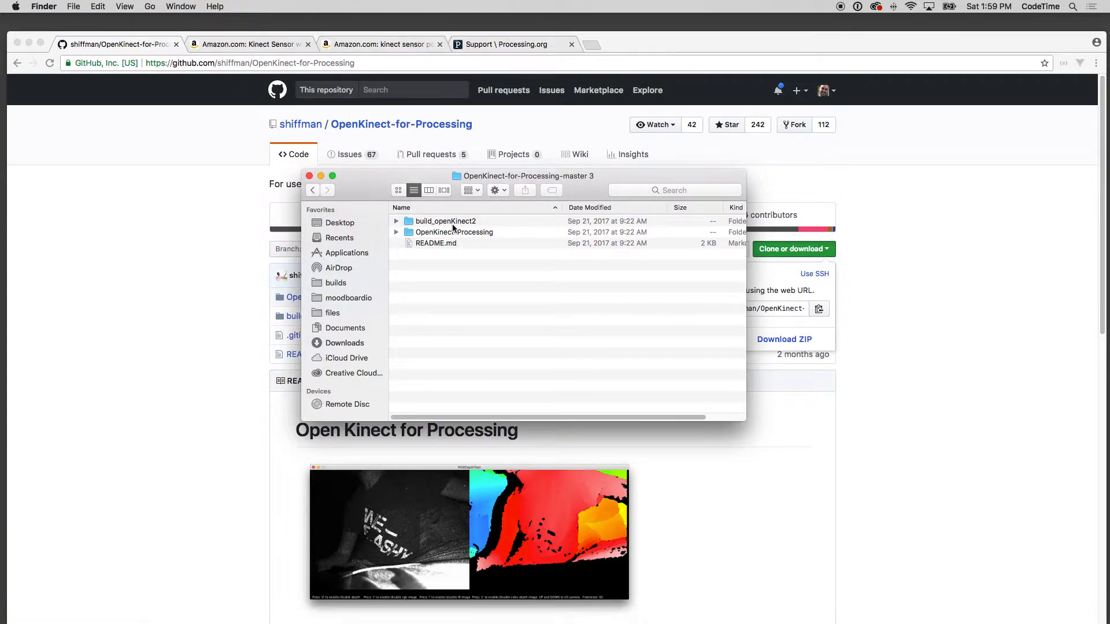
mouse_move(460, 238)
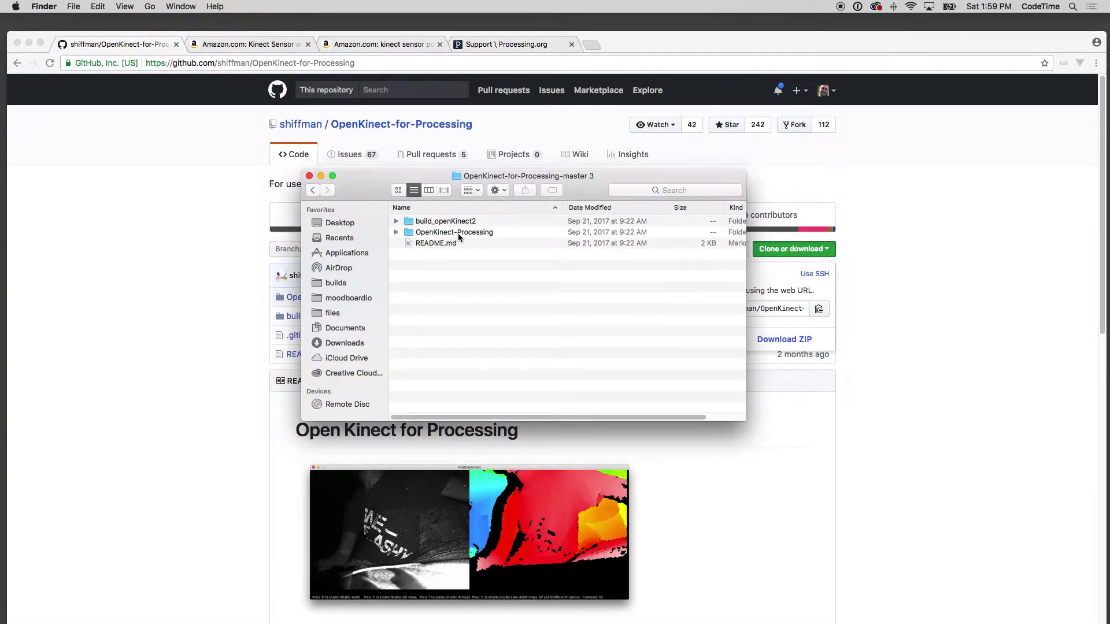
- Navigate OpenKinect-Processing > examples > Kinect_v1 > AveragePointTracking and load AveragePointTracking.pde
double_click(445, 220)
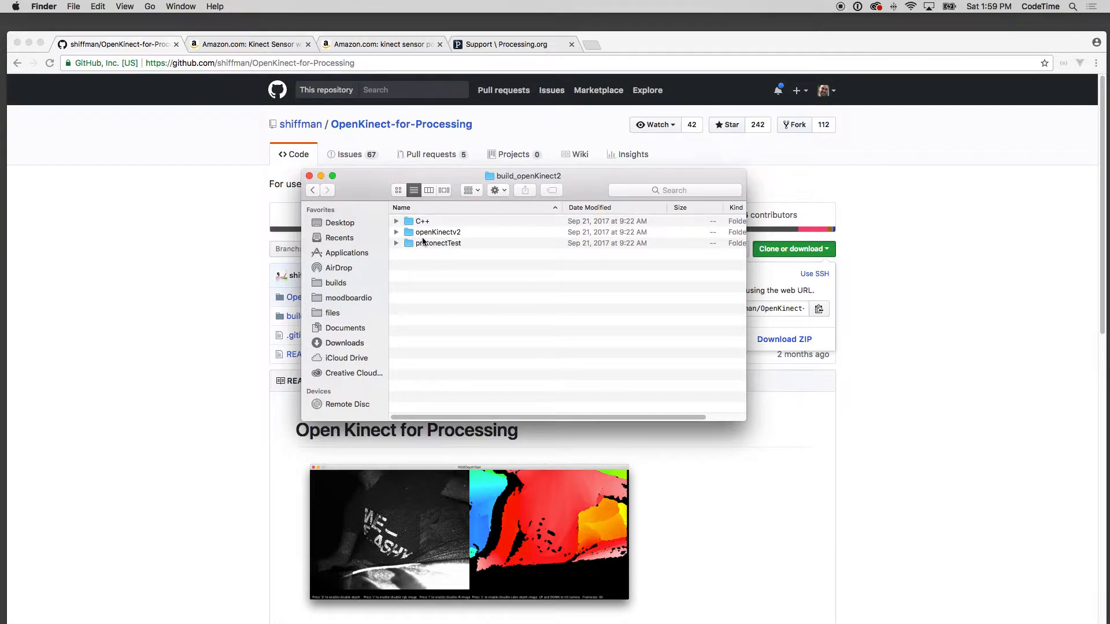
mouse_move(432, 250)
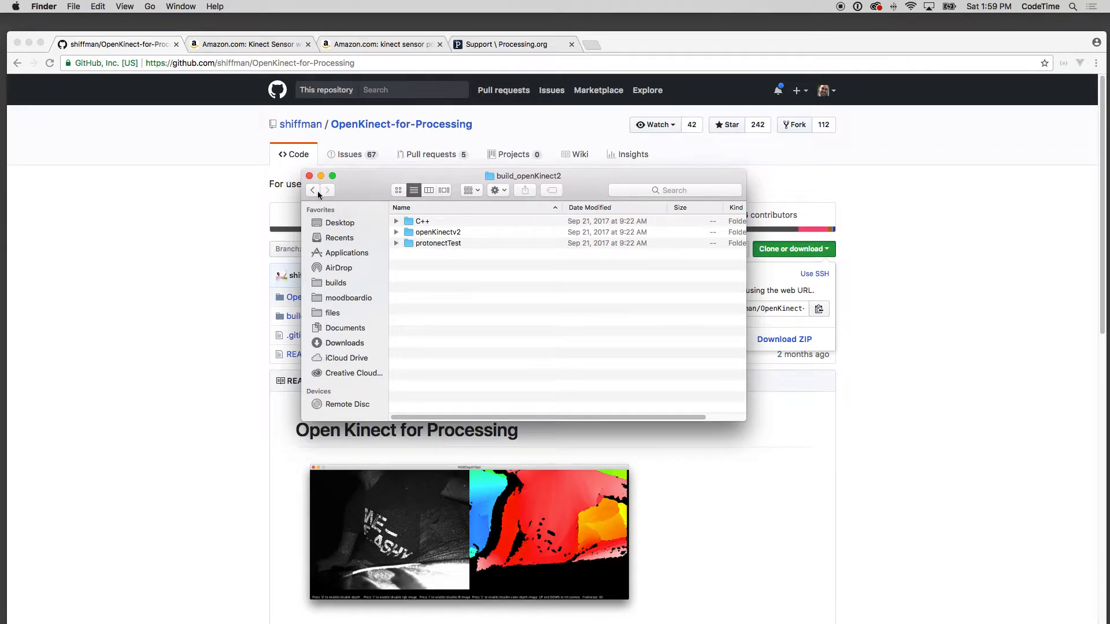
left_click(312, 190)
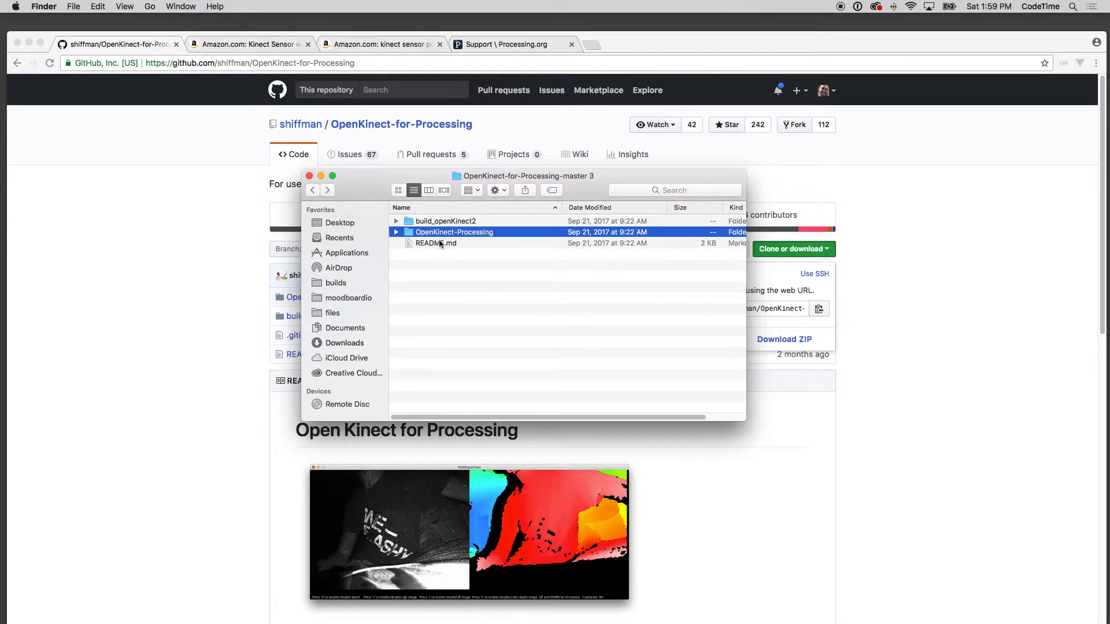
double_click(454, 232)
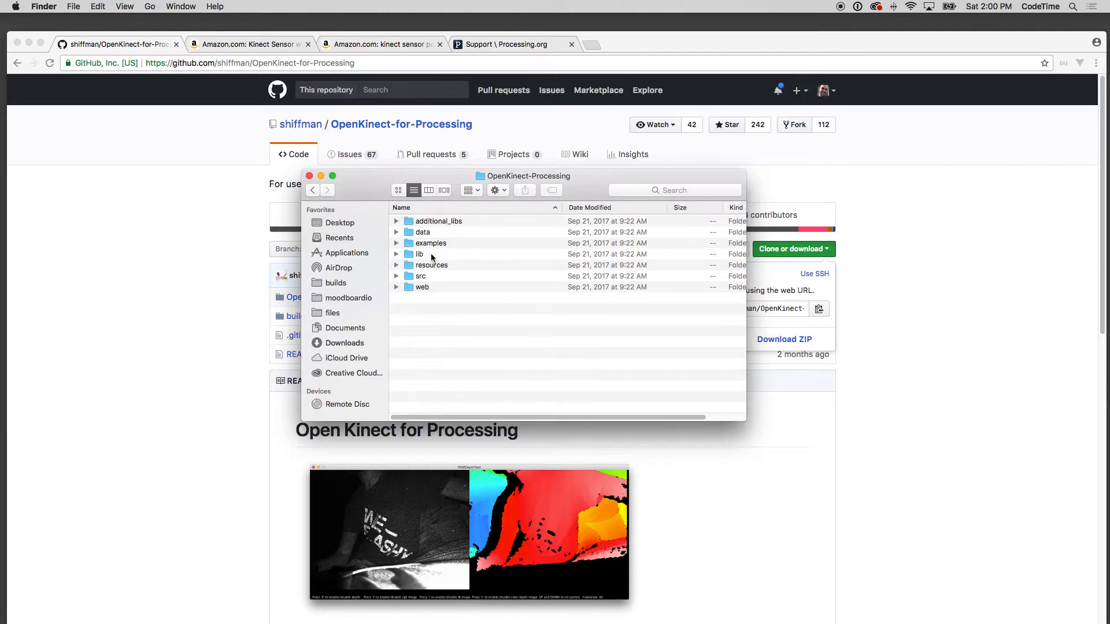
double_click(430, 242)
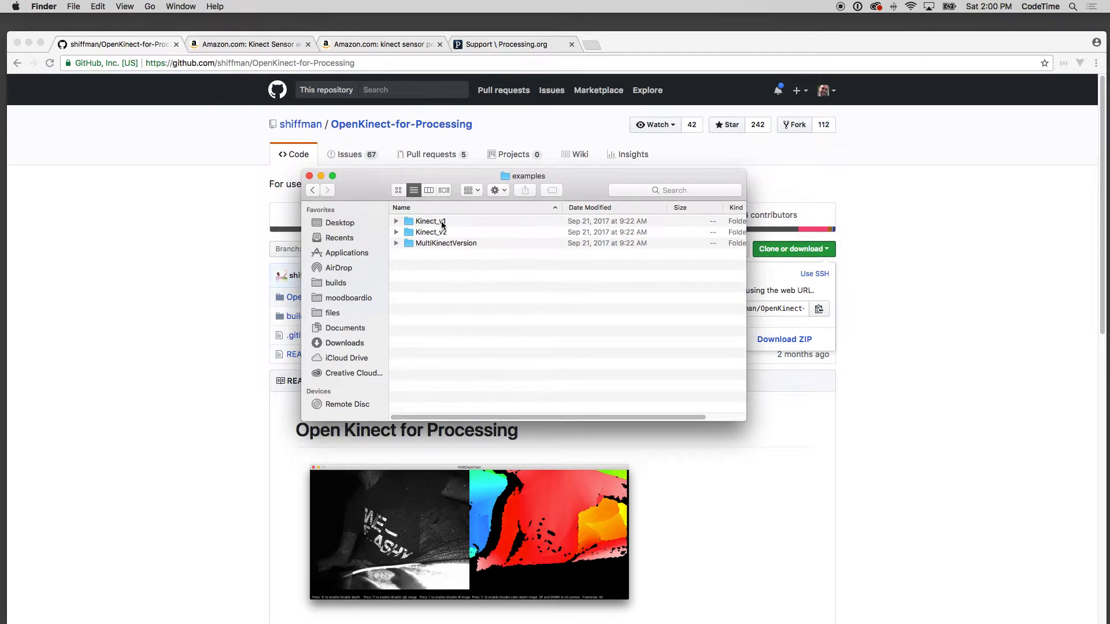
double_click(430, 221)
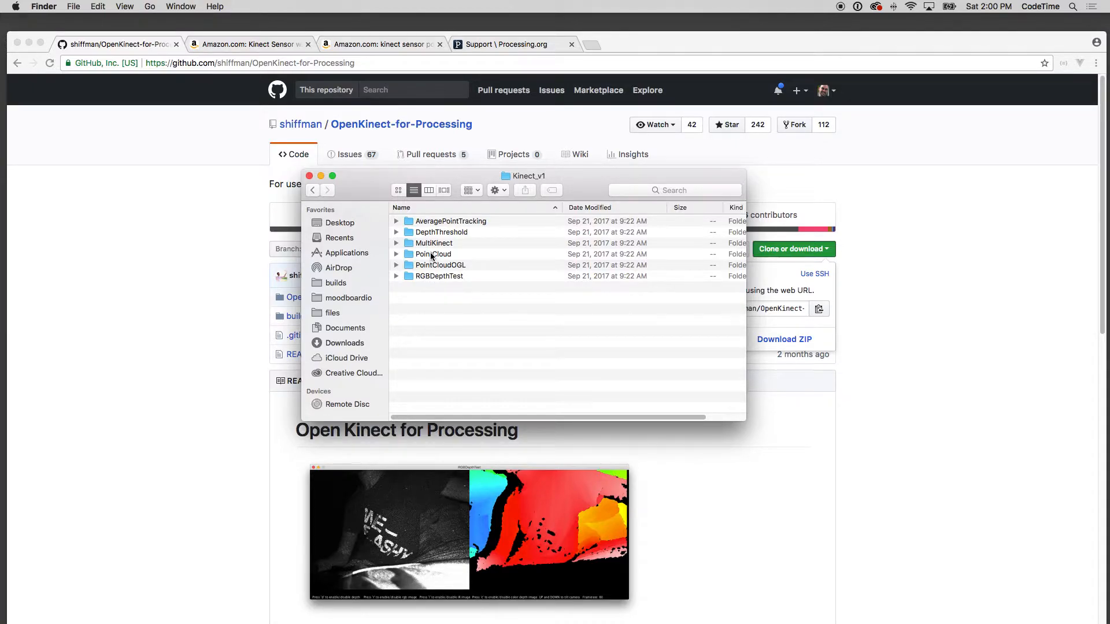
double_click(450, 221)
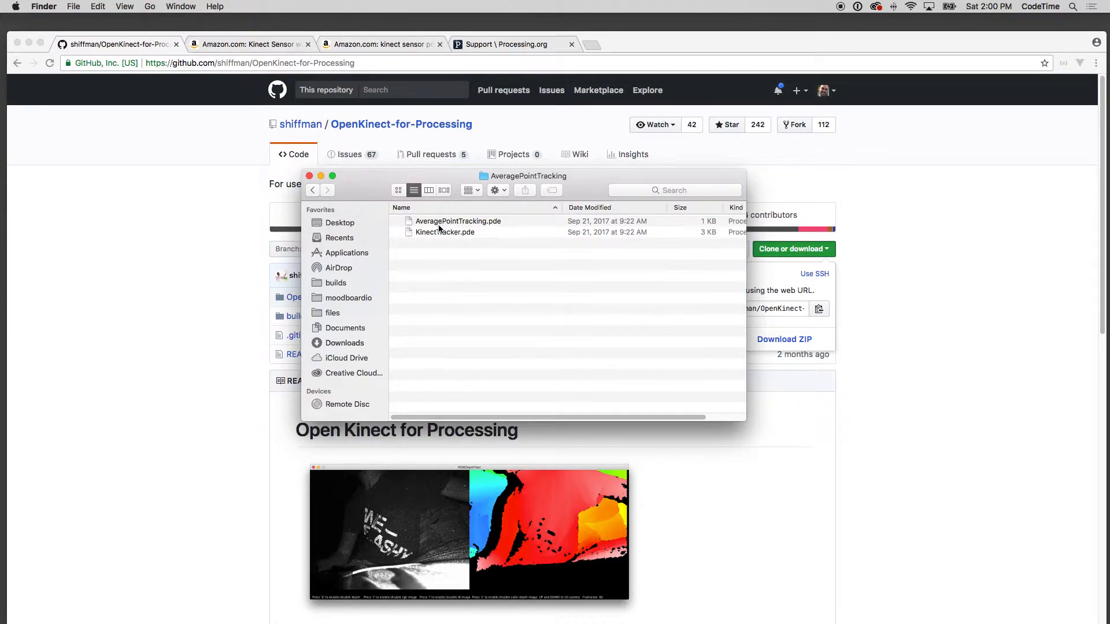
left_click(458, 220)
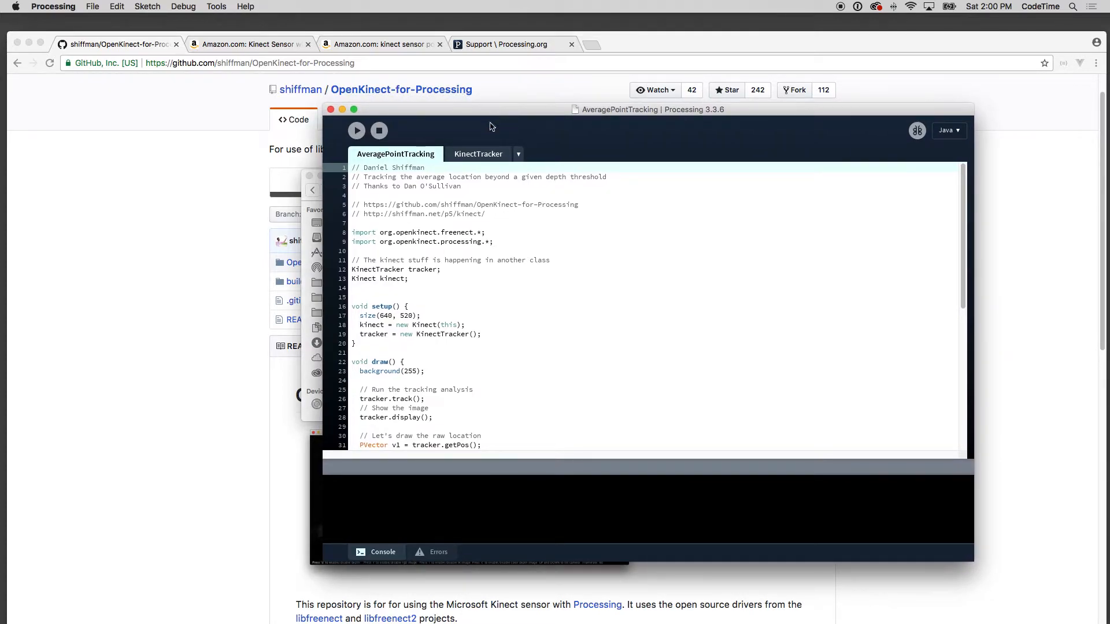
mouse_move(356, 130)
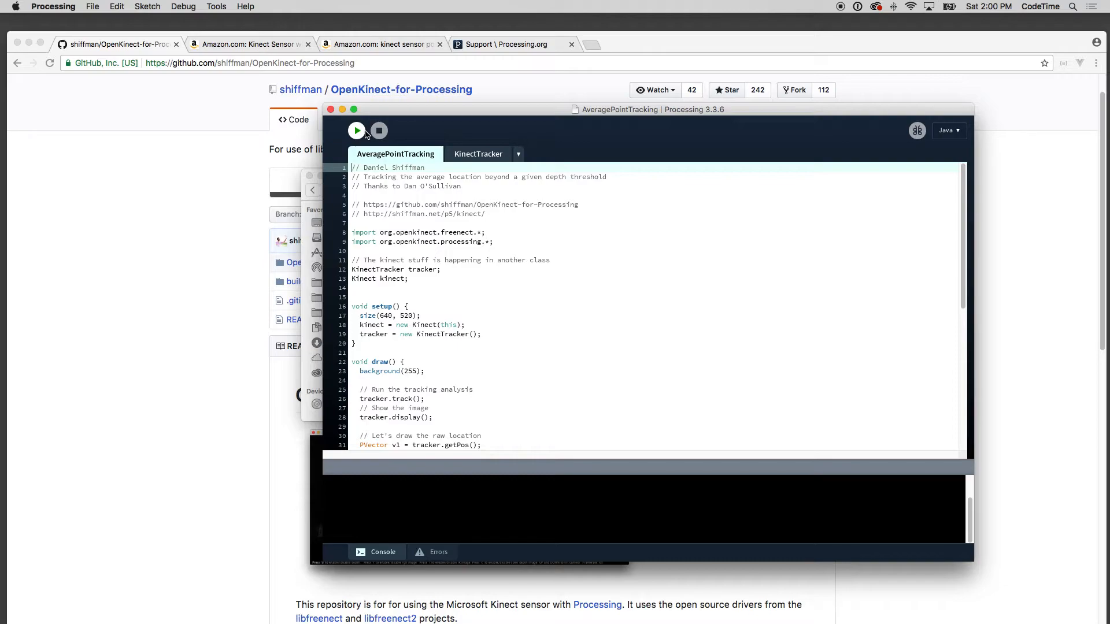
- Run the AveragePointTracking sketch and step its depth threshold down from 745 toward 650
left_click(356, 131)
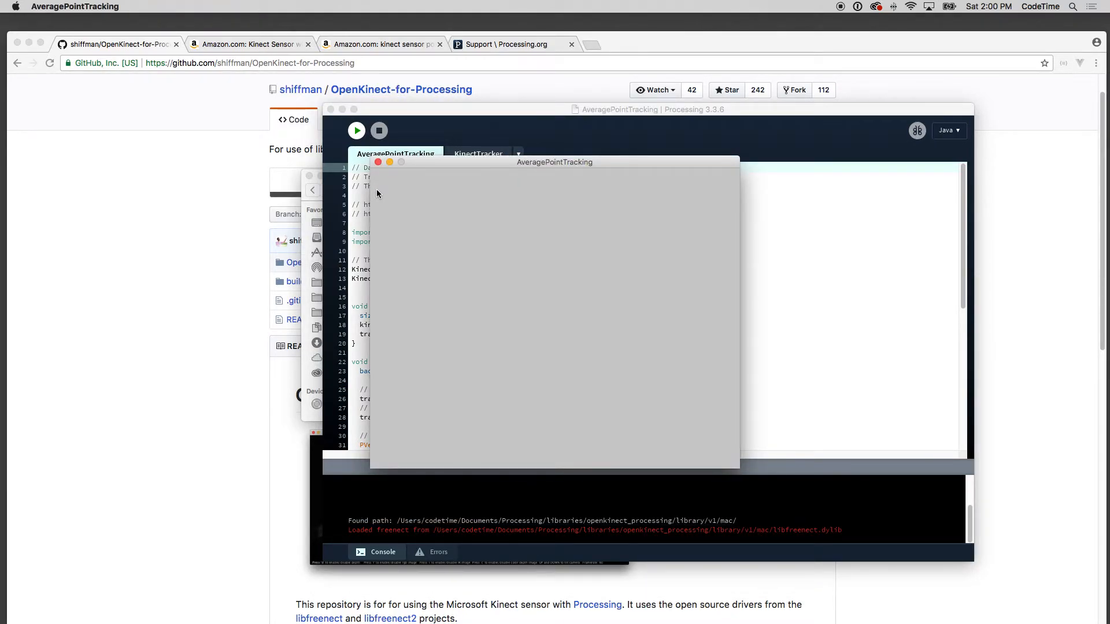
left_click(356, 131)
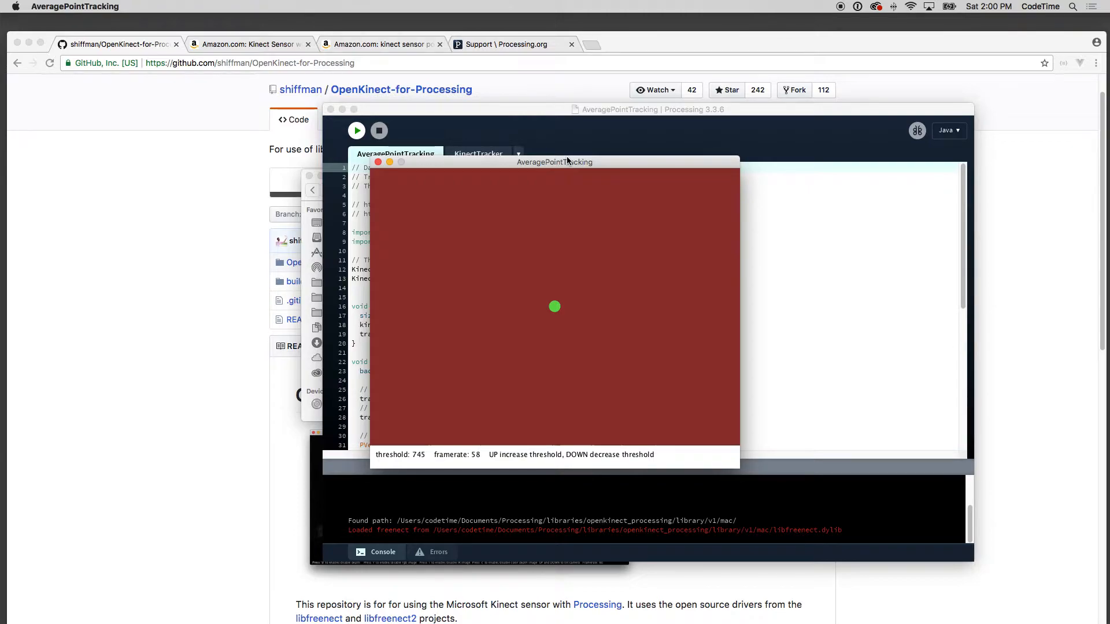
key("Down")
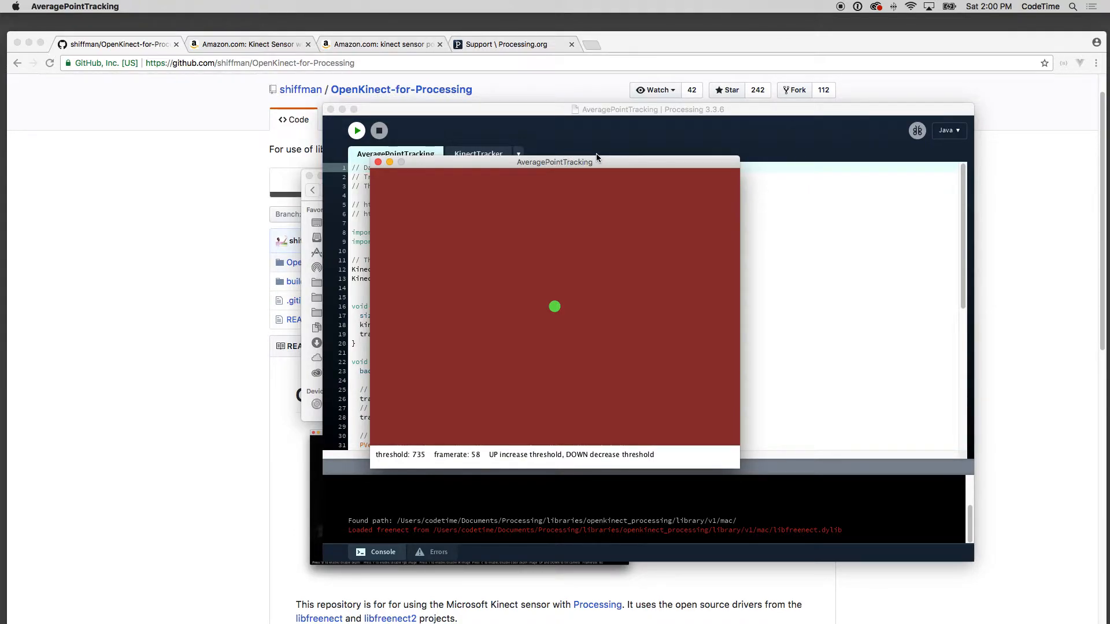
key("down")
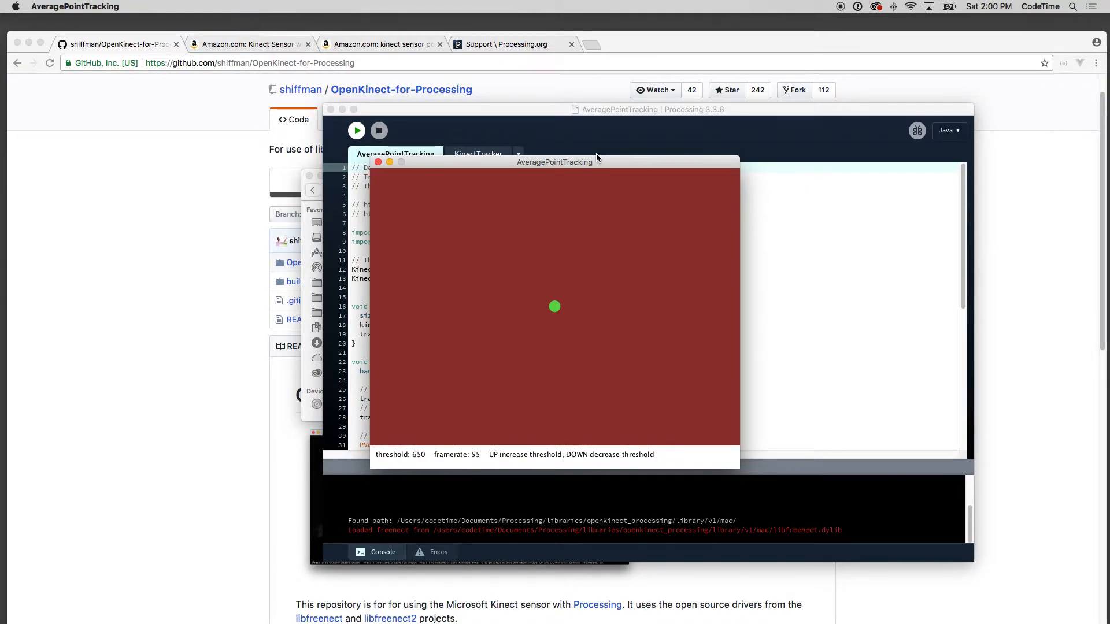
key("down")
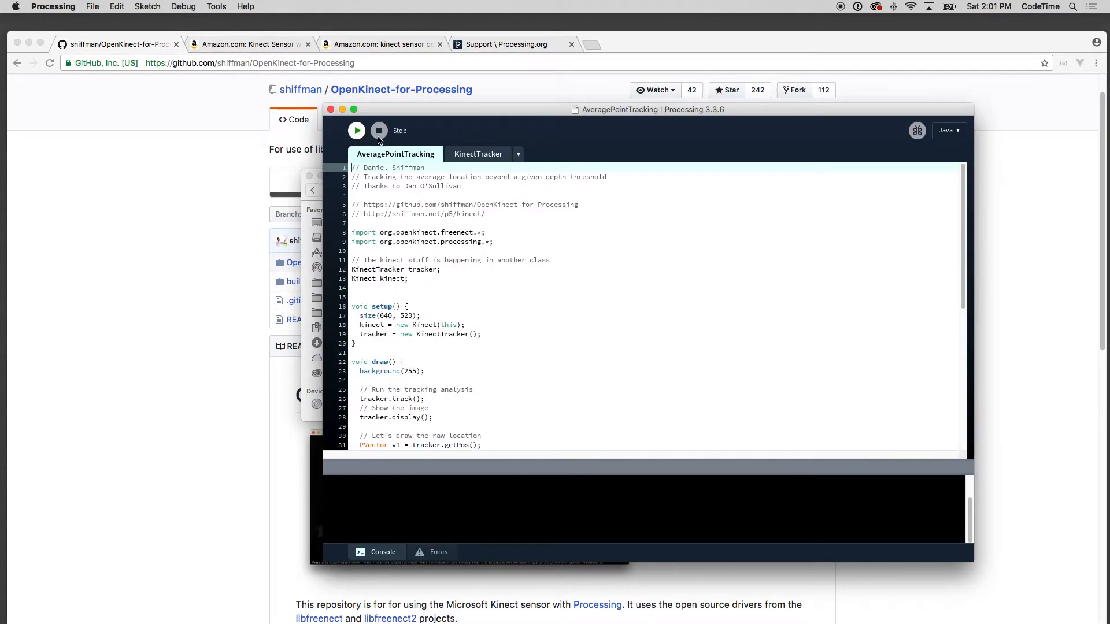
- Rerun the sketch and lower the threshold from 785 to 455 so only the head is tracked
left_click(356, 129)
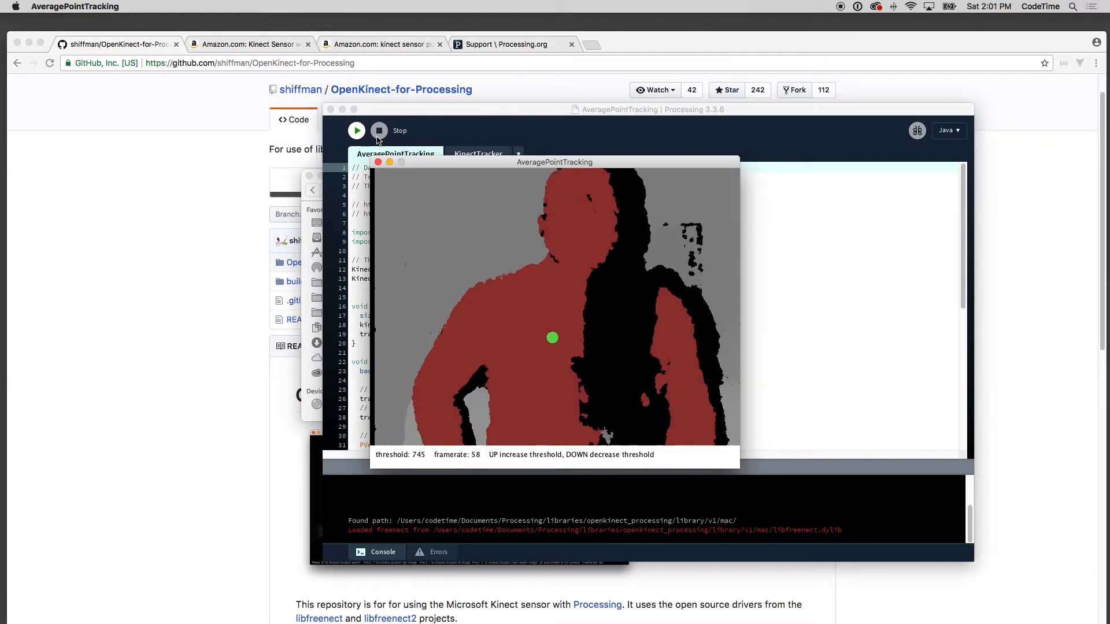
key("down")
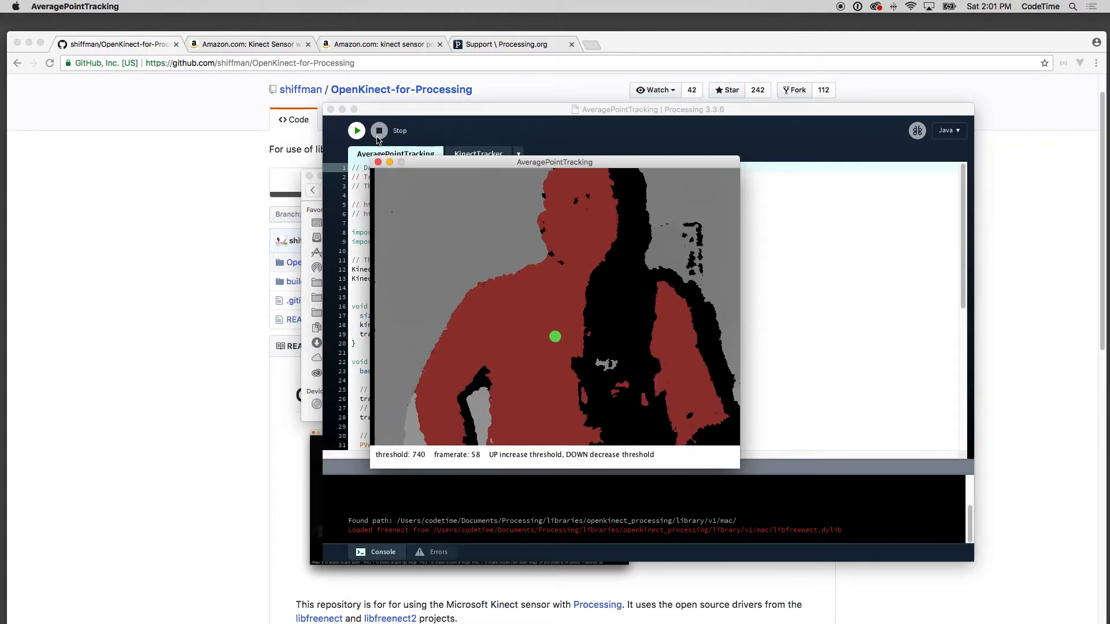
key("up")
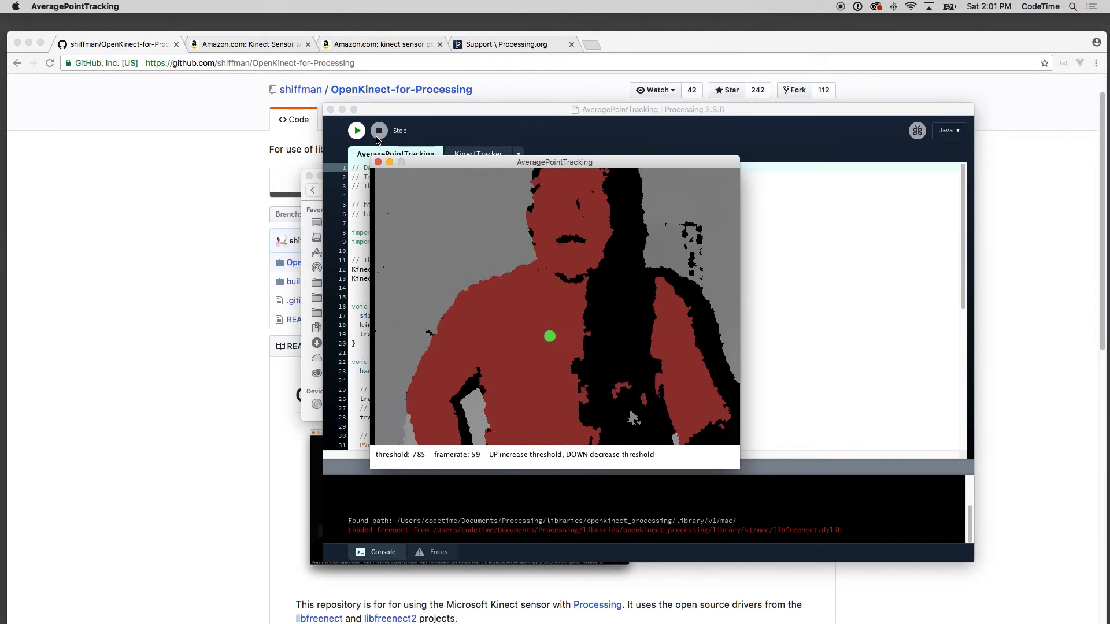
key("Down")
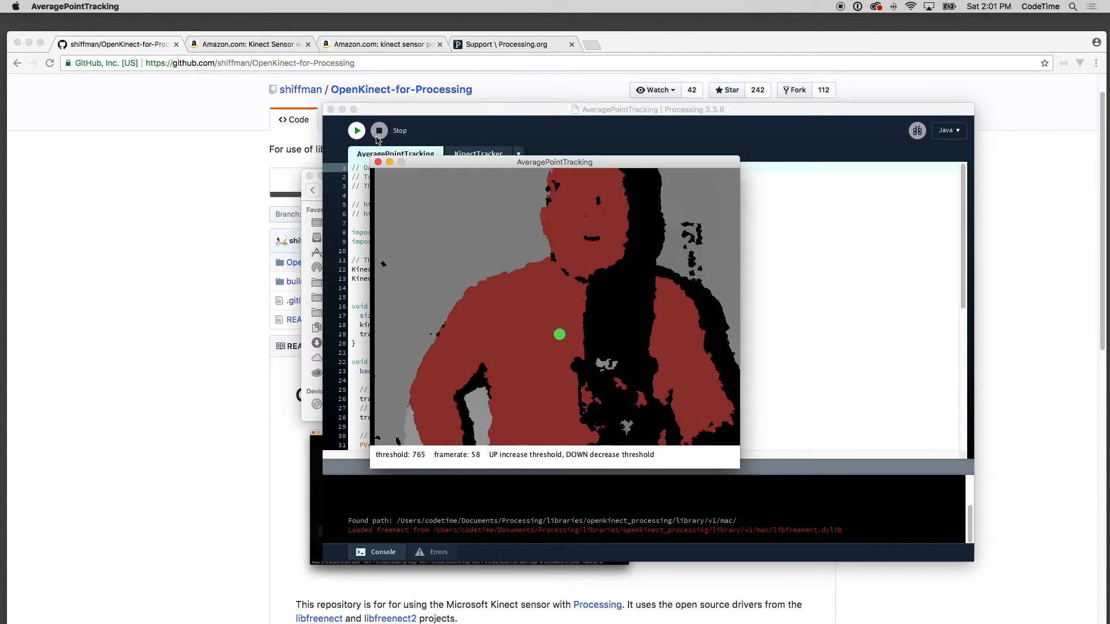
key("Down")
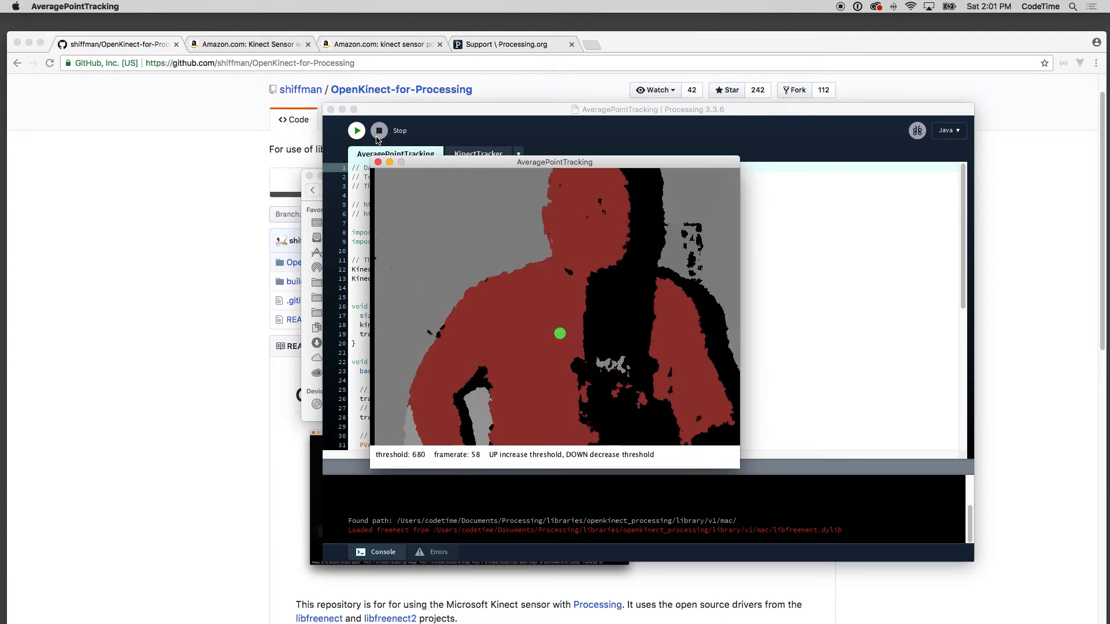
key("Down")
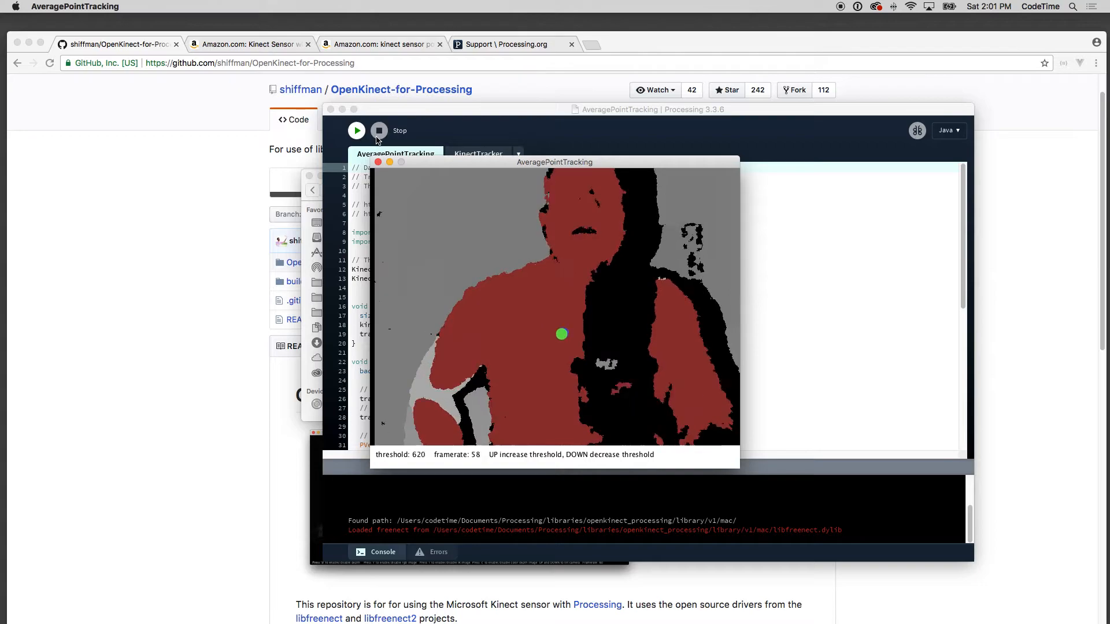
key("down")
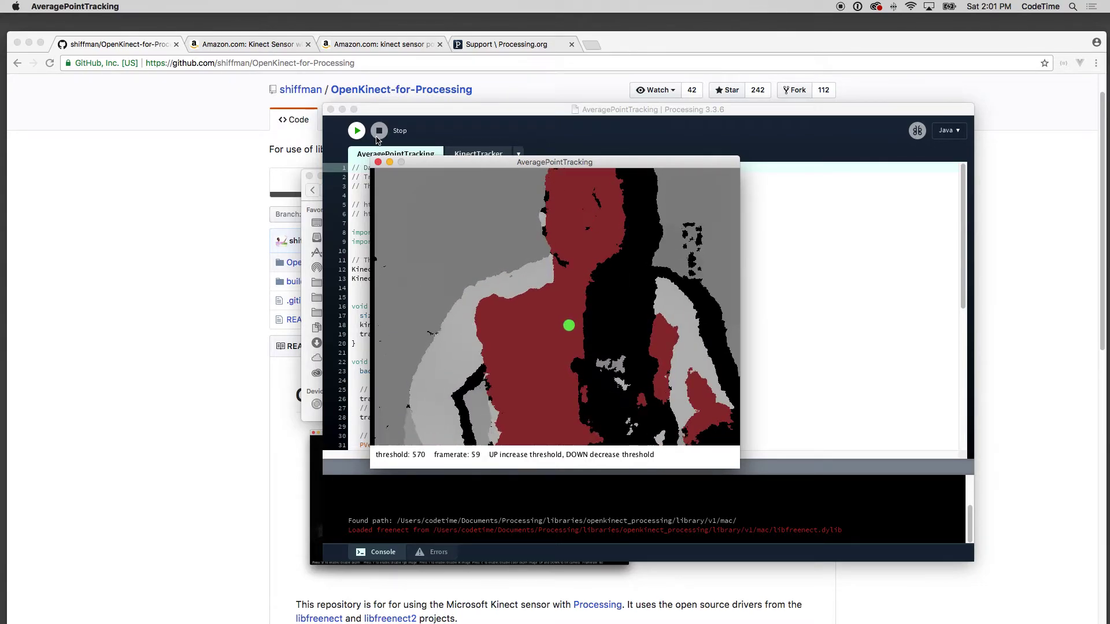
key("down")
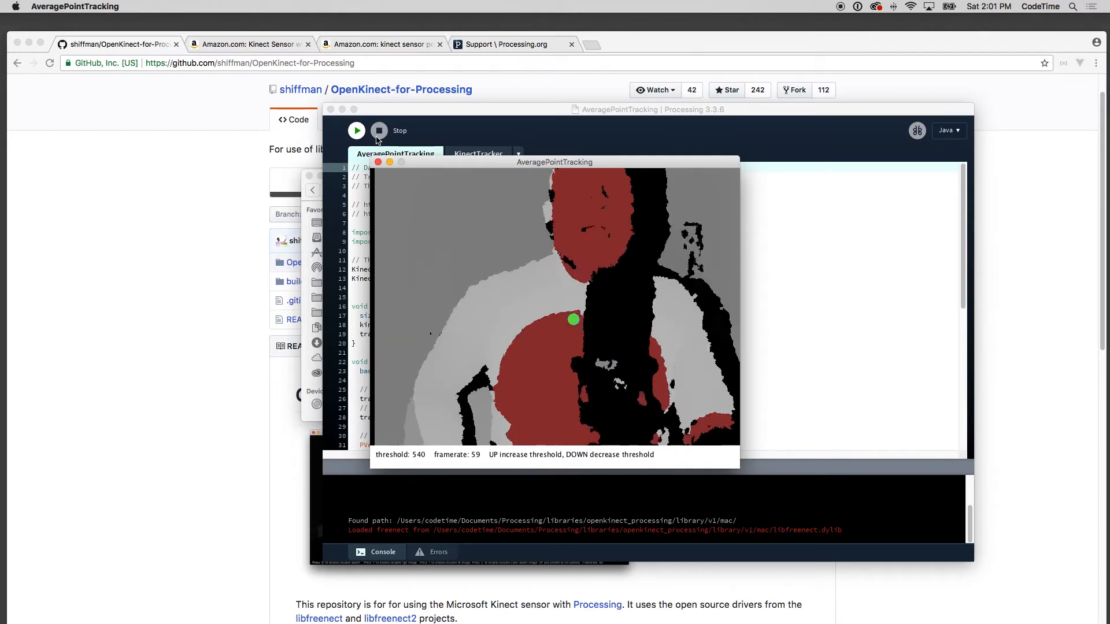
key("Down")
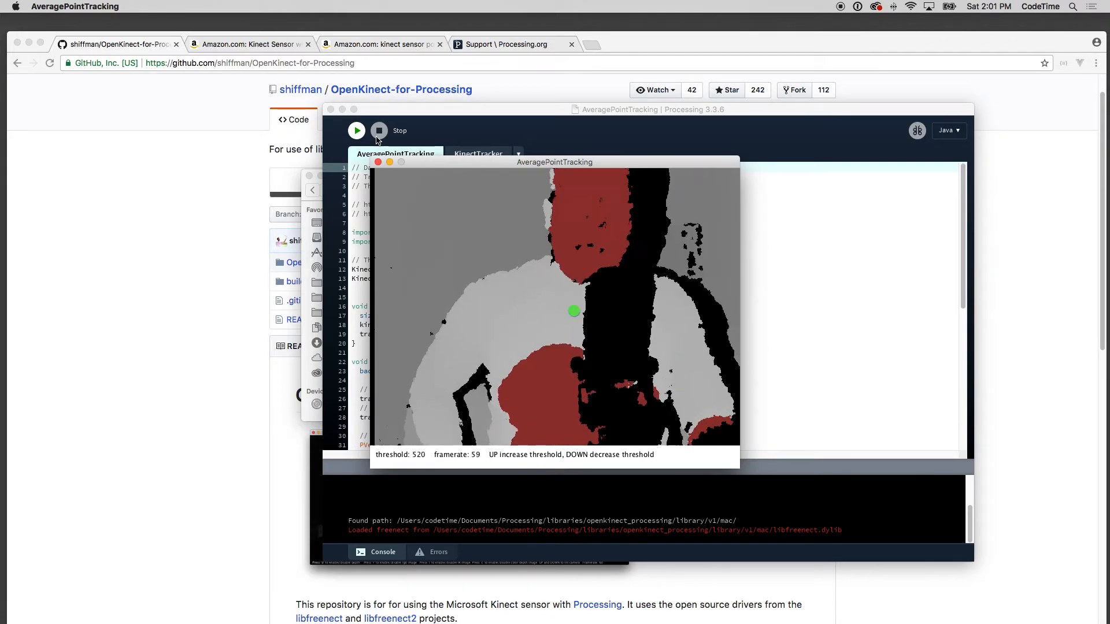
key("Down")
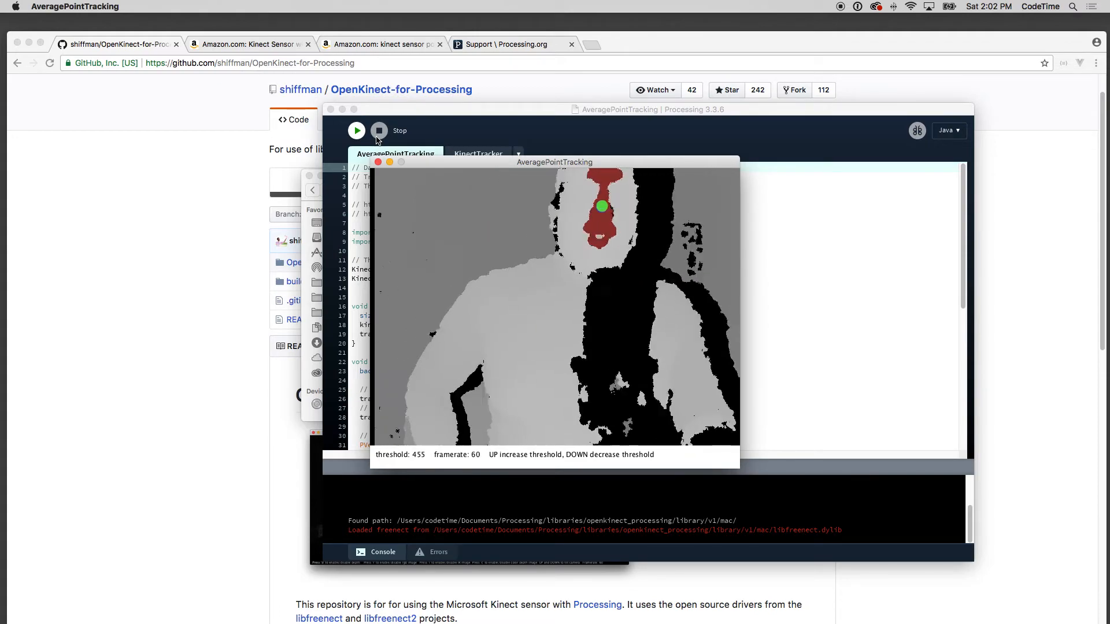
- Raise the sketch's depth threshold up to 1000
key("Down")
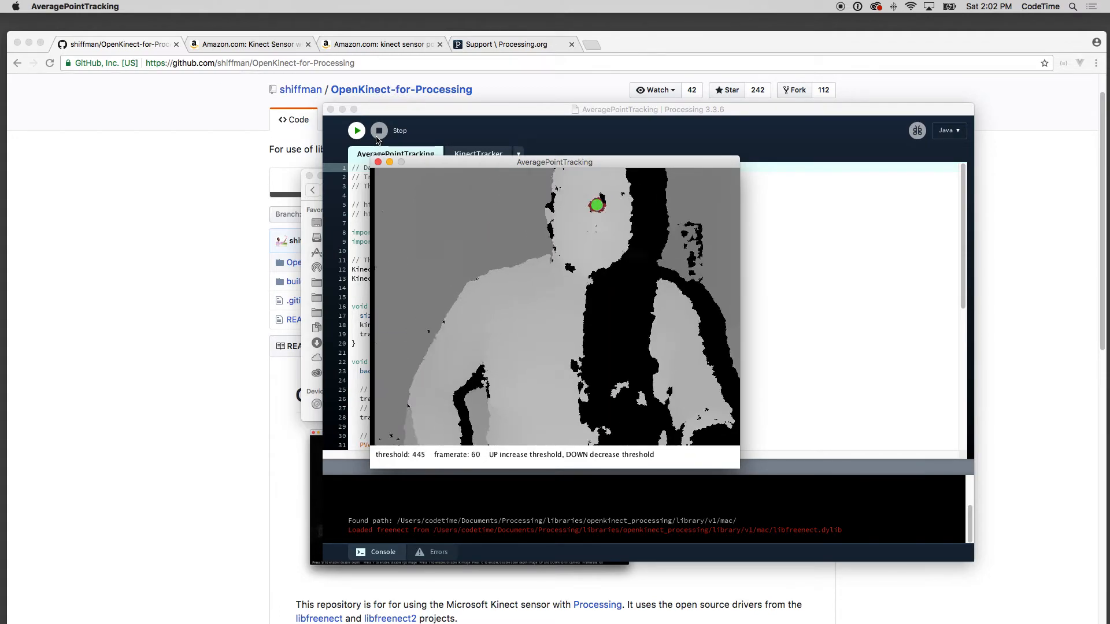
key("up")
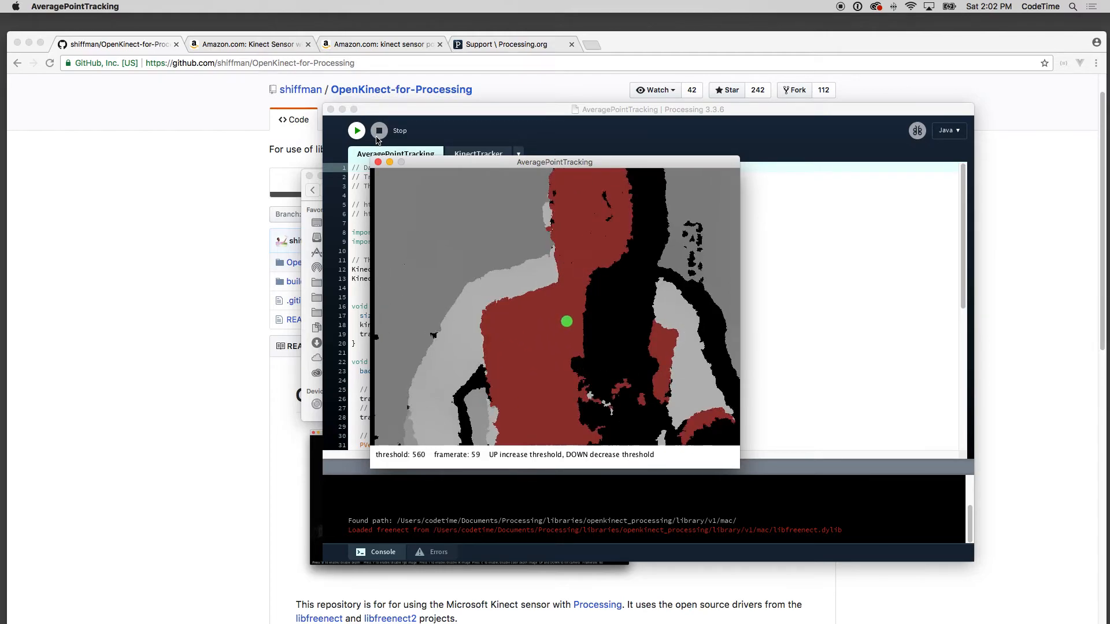
key("Up")
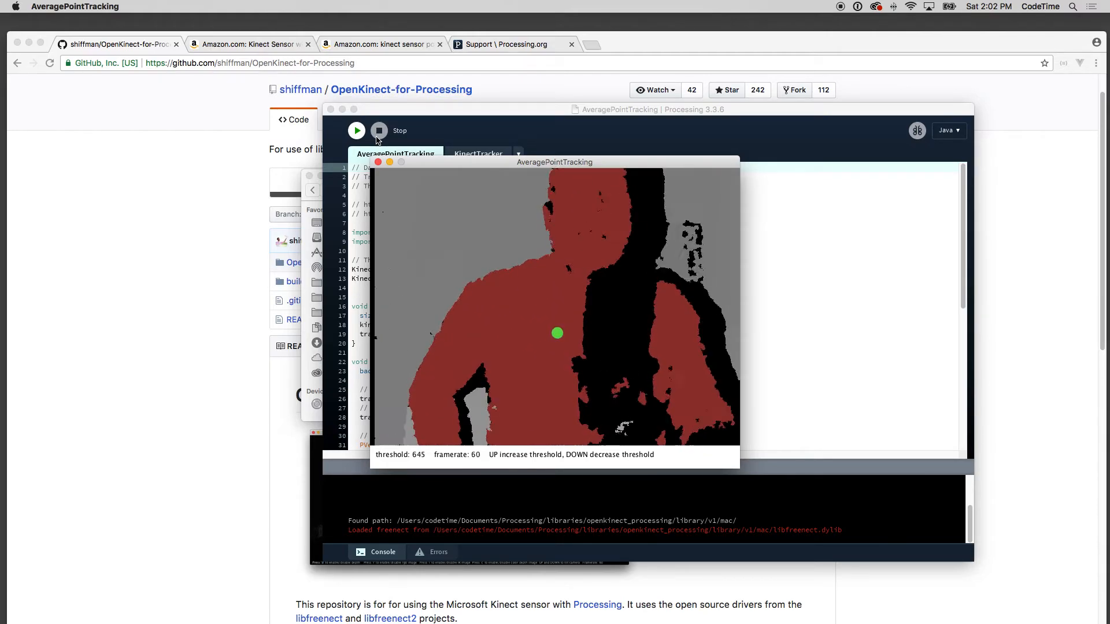
key("up")
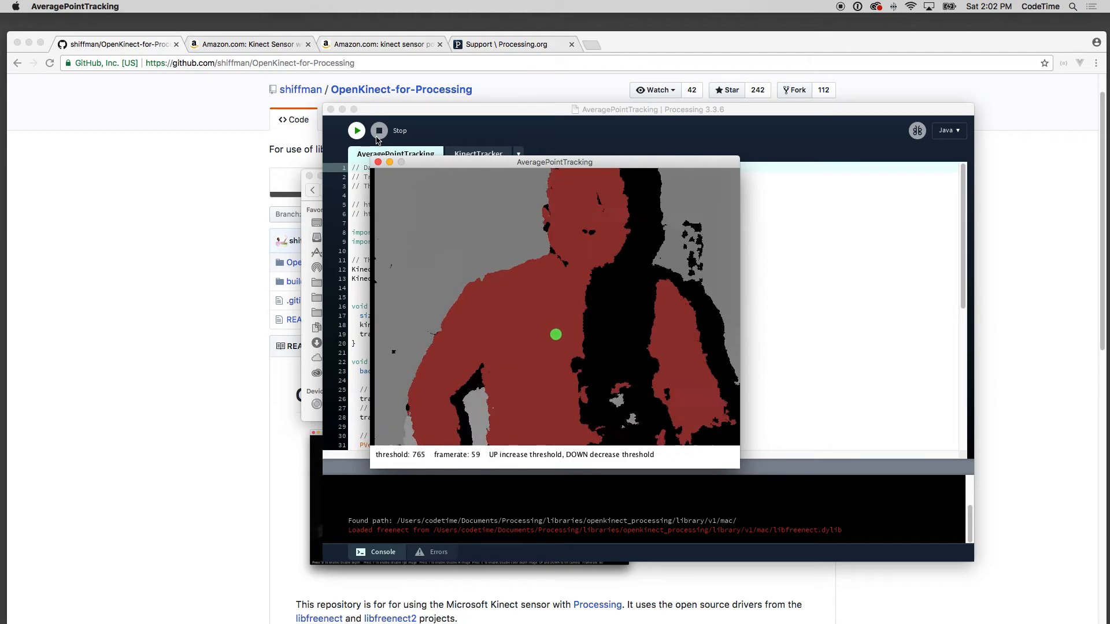
key("Up")
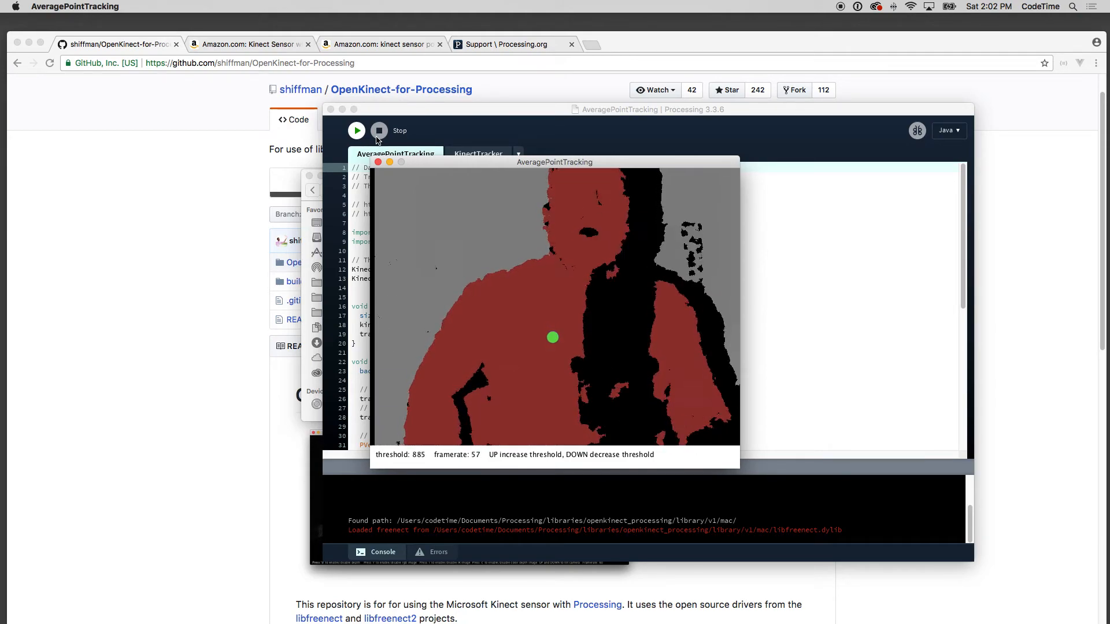
key("Up")
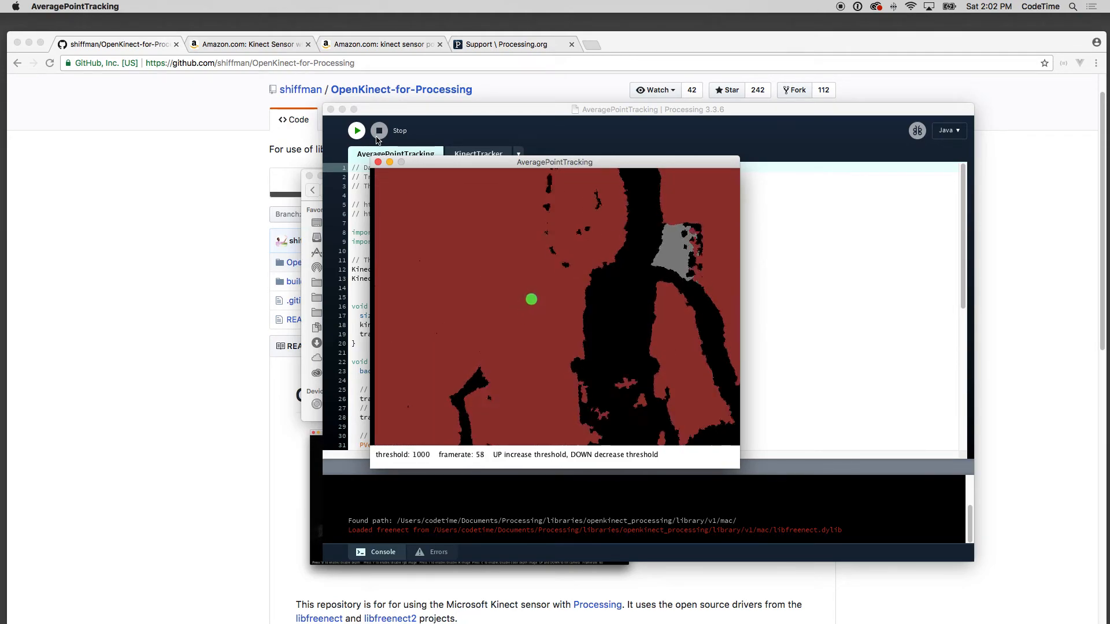
key("up")
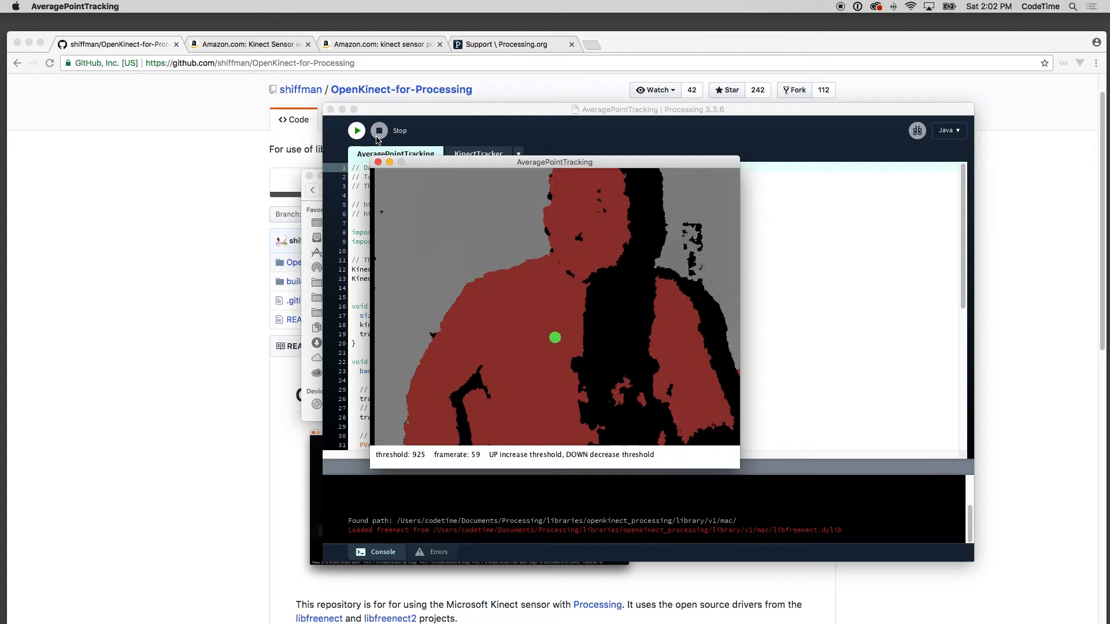
- Bring the depth threshold back down to around 530
key("Down")
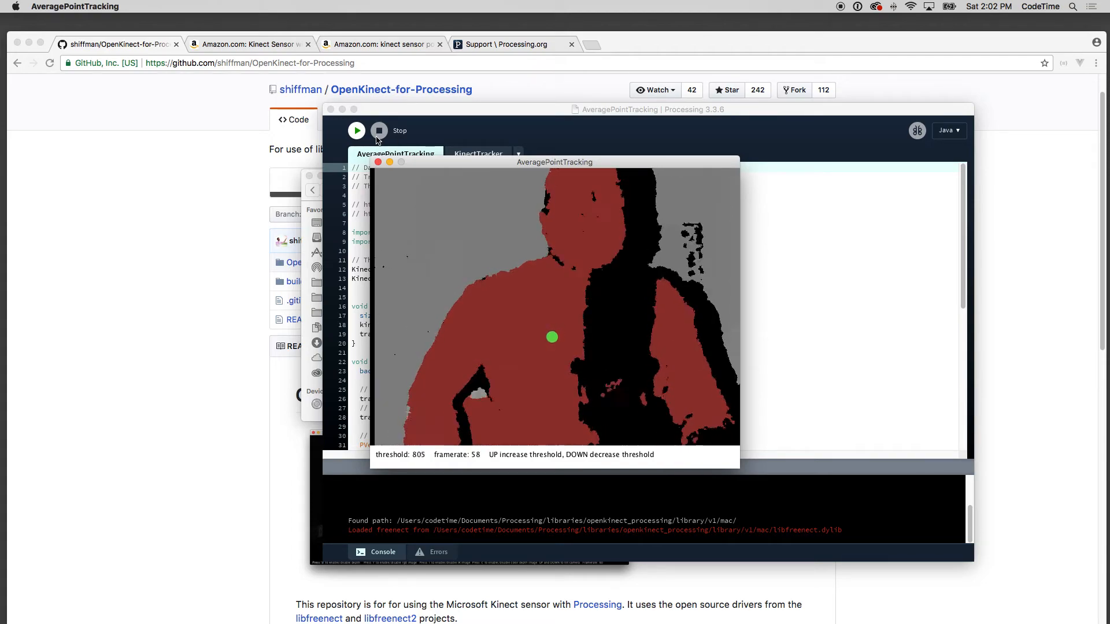
key("Down")
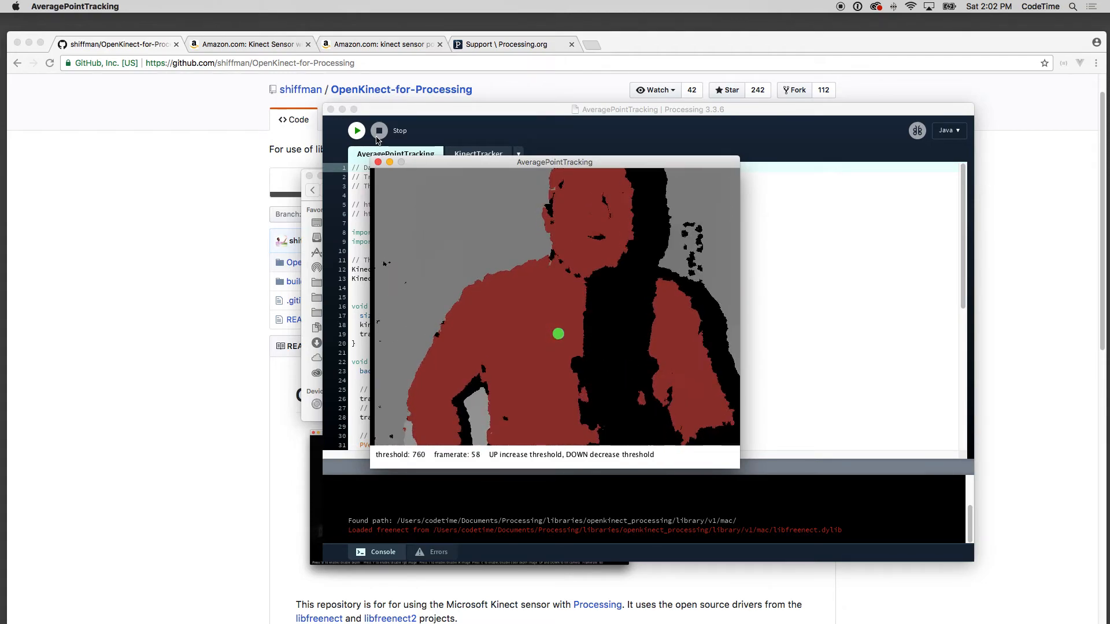
key("Down")
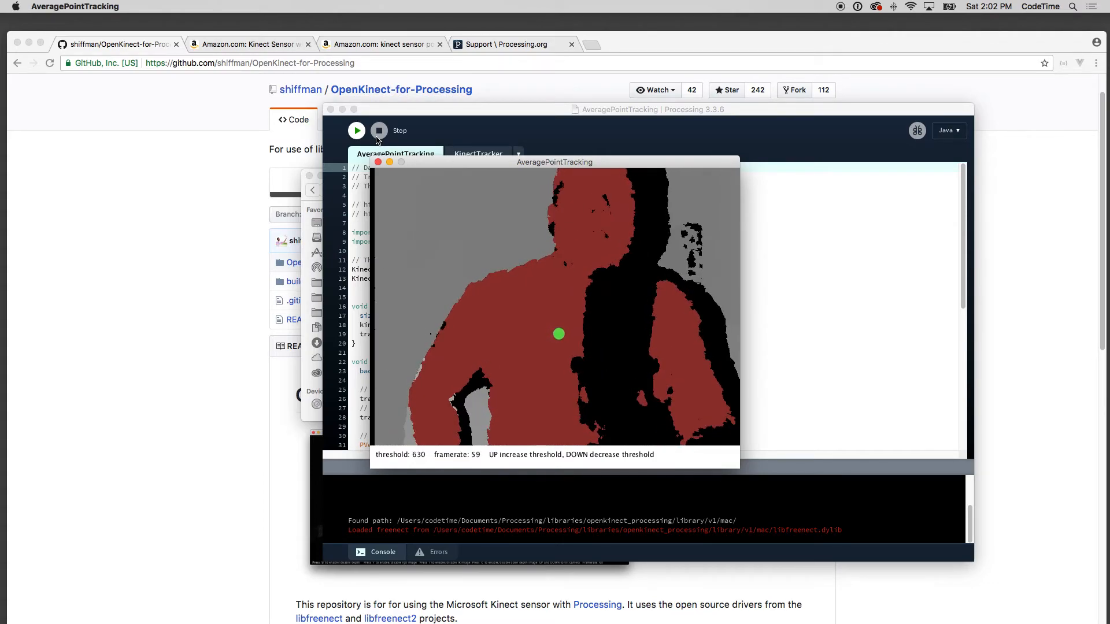
key("Down")
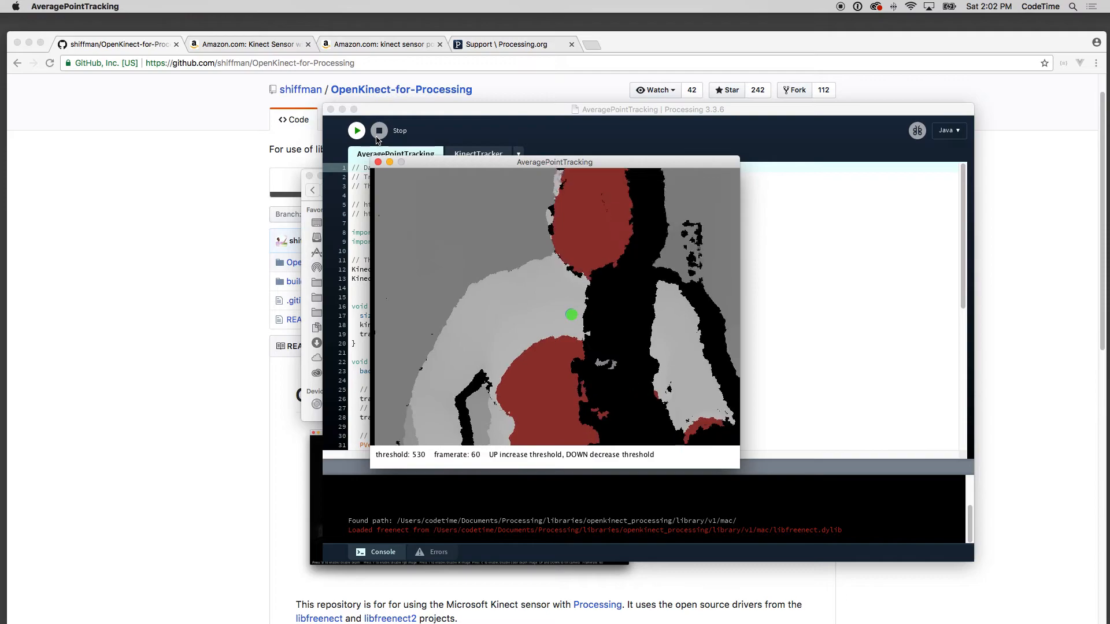
key("Down")
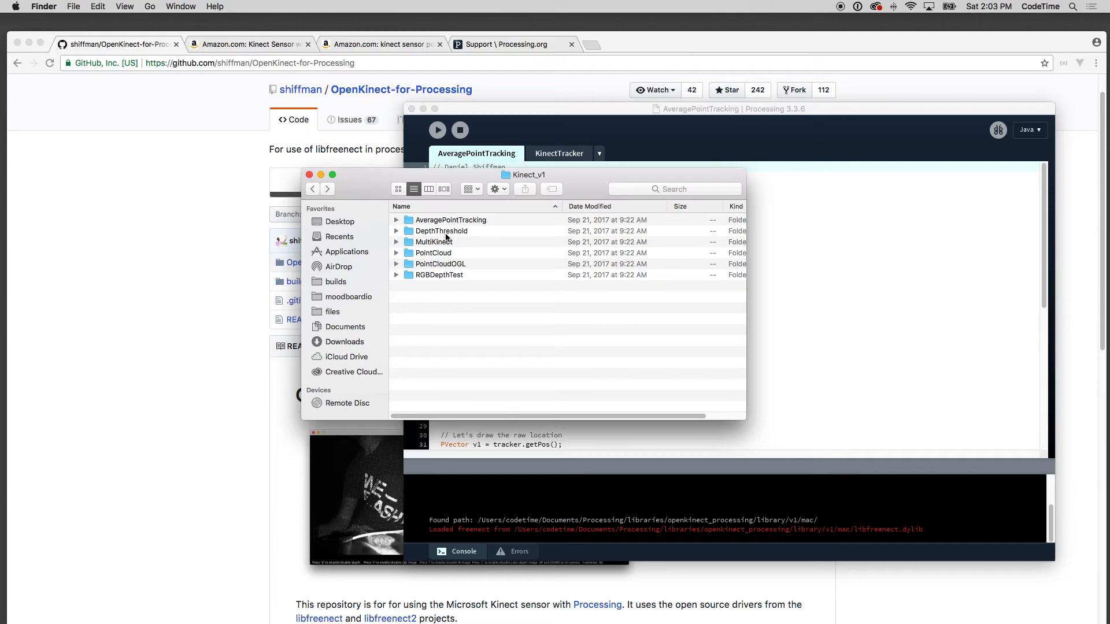
- Load DepthThreshold.pde from the DepthThreshold example folder and run it
double_click(442, 230)
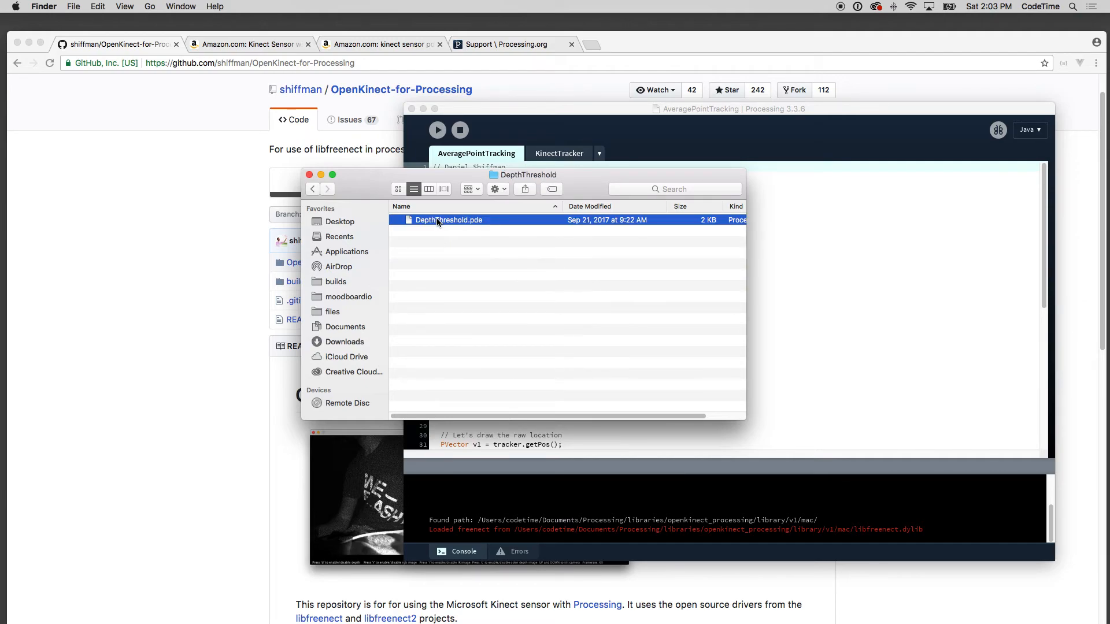
double_click(448, 219)
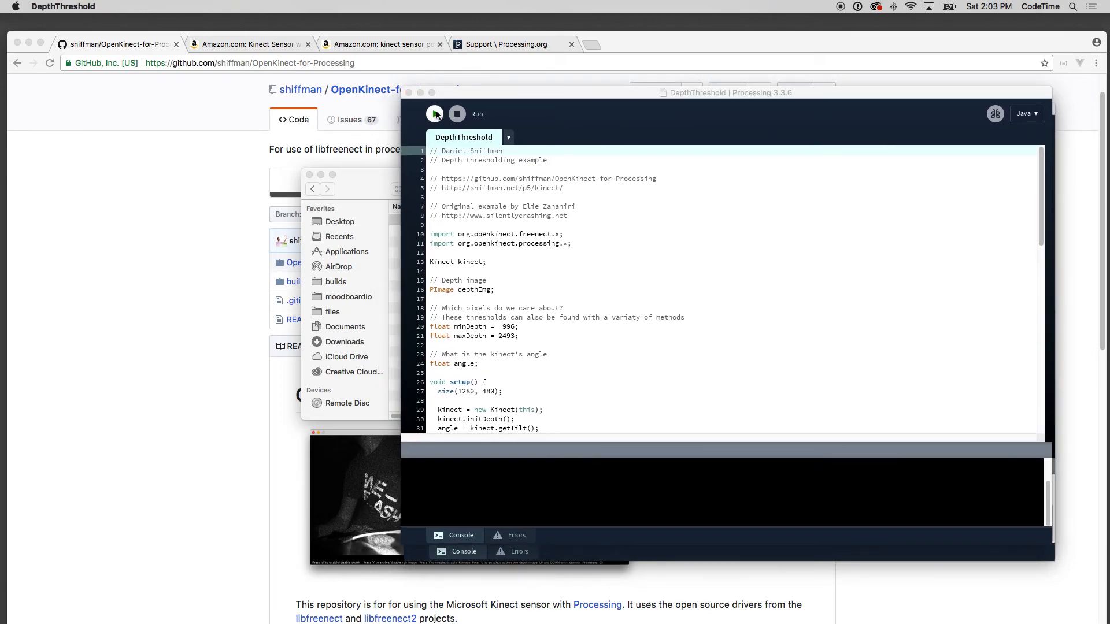
left_click(435, 113)
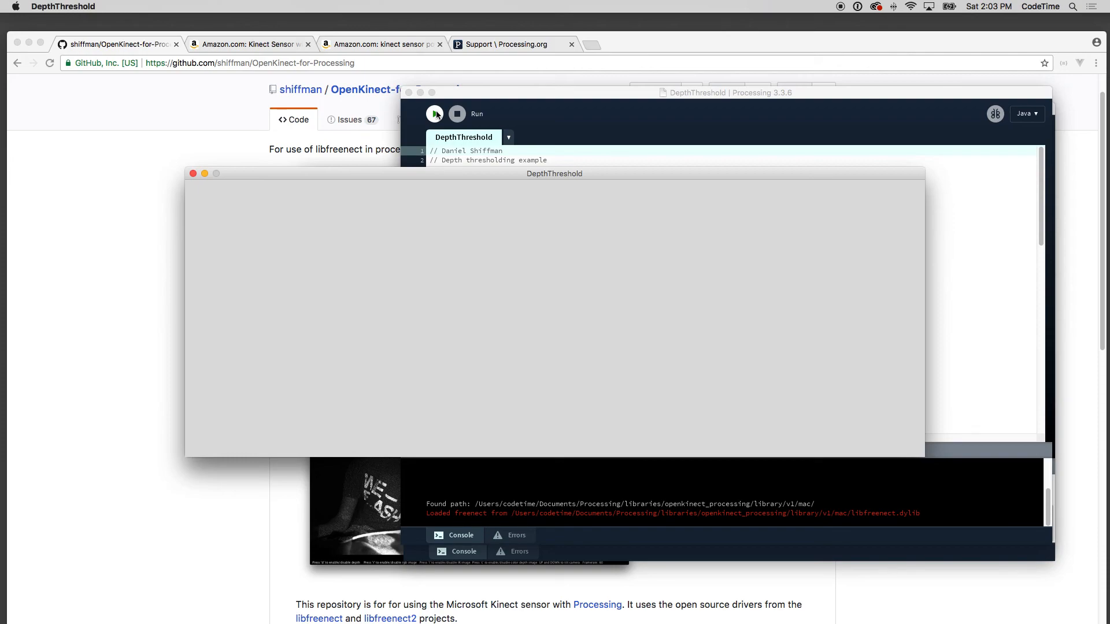